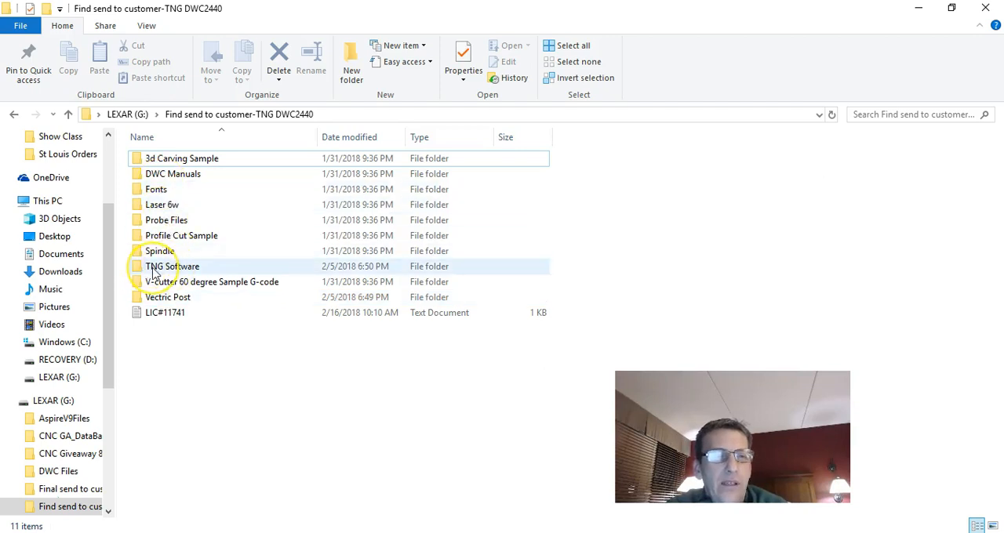
mouse_move(172, 266)
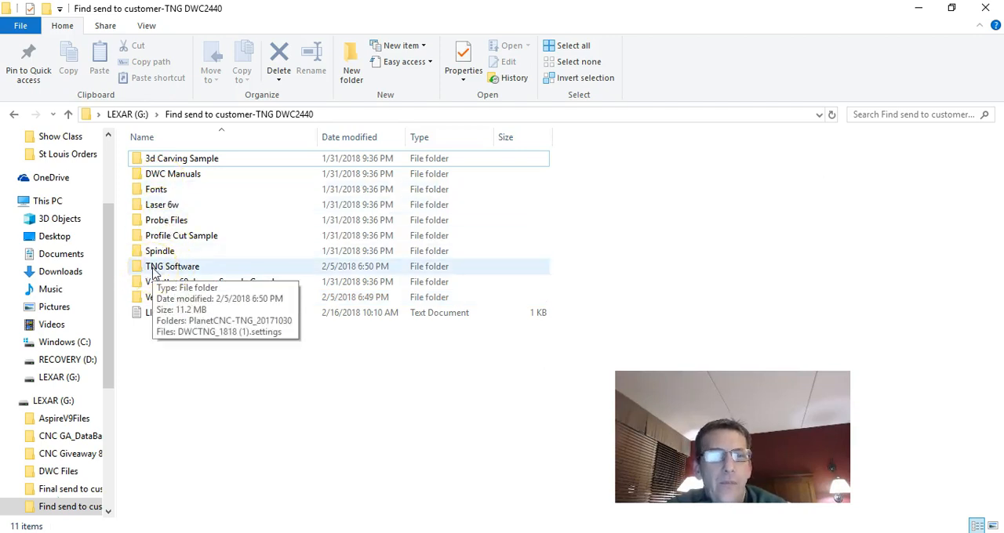
Step: Open TNG Software, then the PlanetCNC-TNG_20171030 folder, and select PlanetCNC_Install
double_click(173, 265)
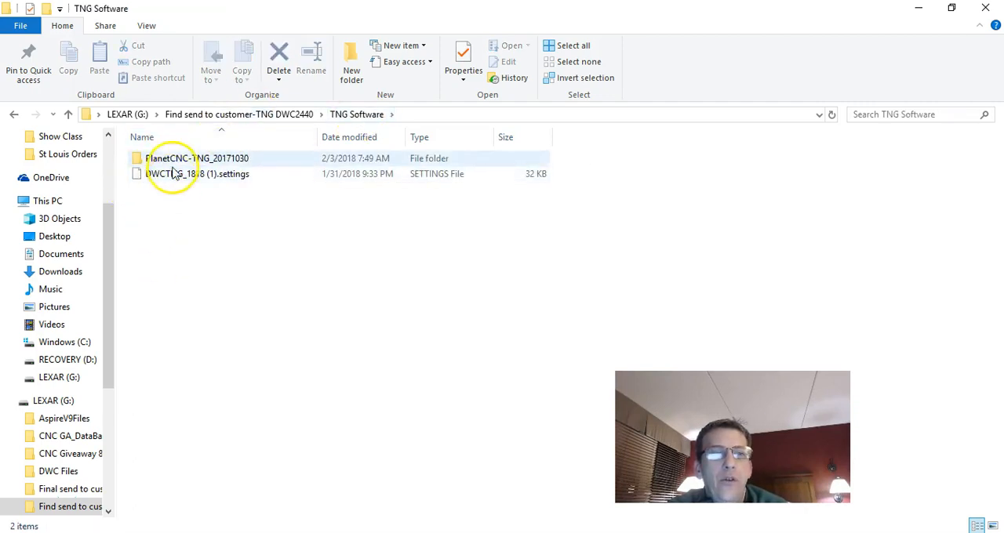
click(171, 161)
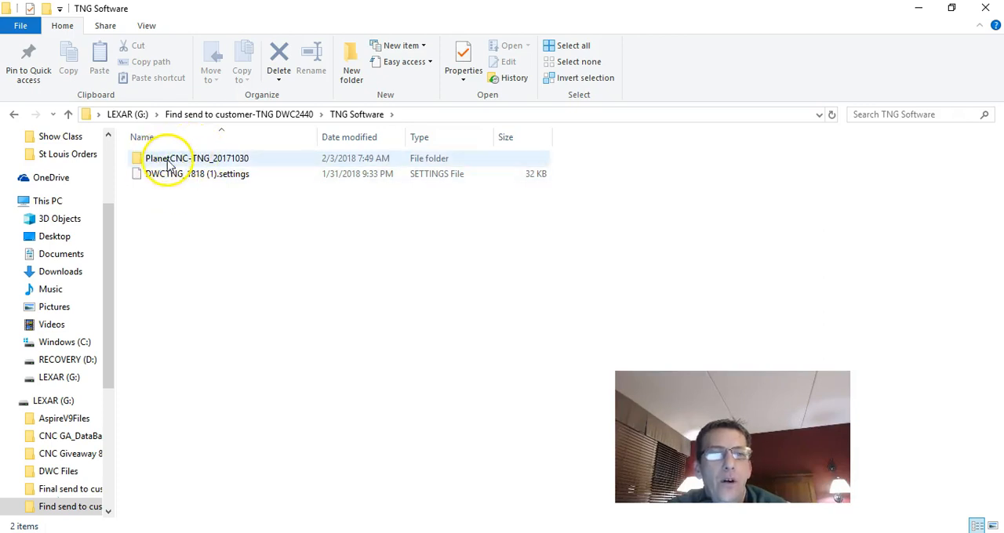
mouse_move(212, 158)
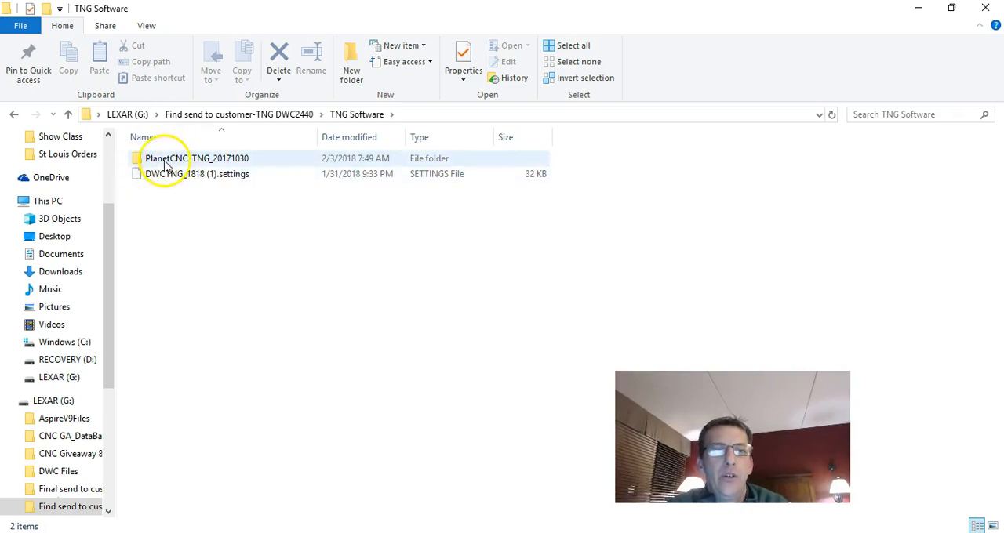
click(196, 174)
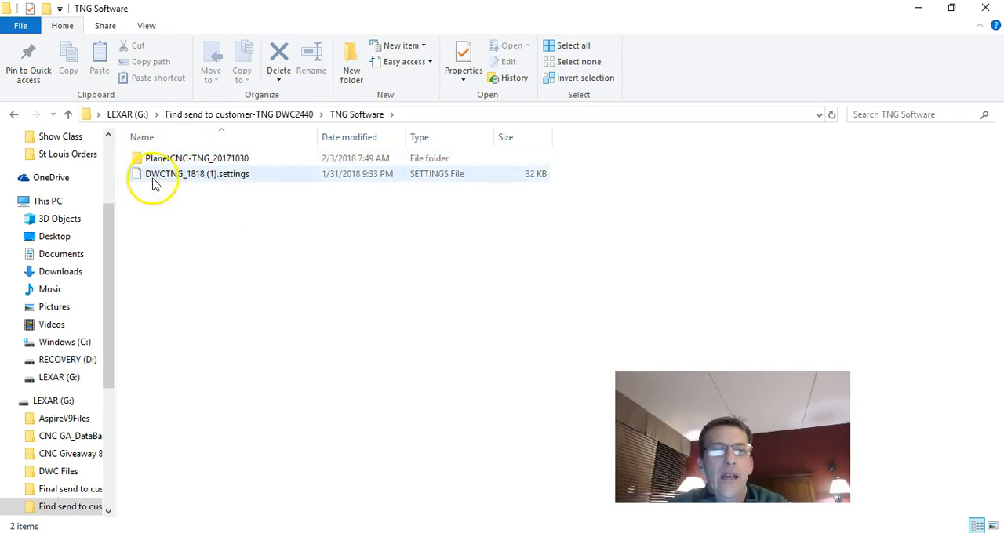
mouse_move(226, 177)
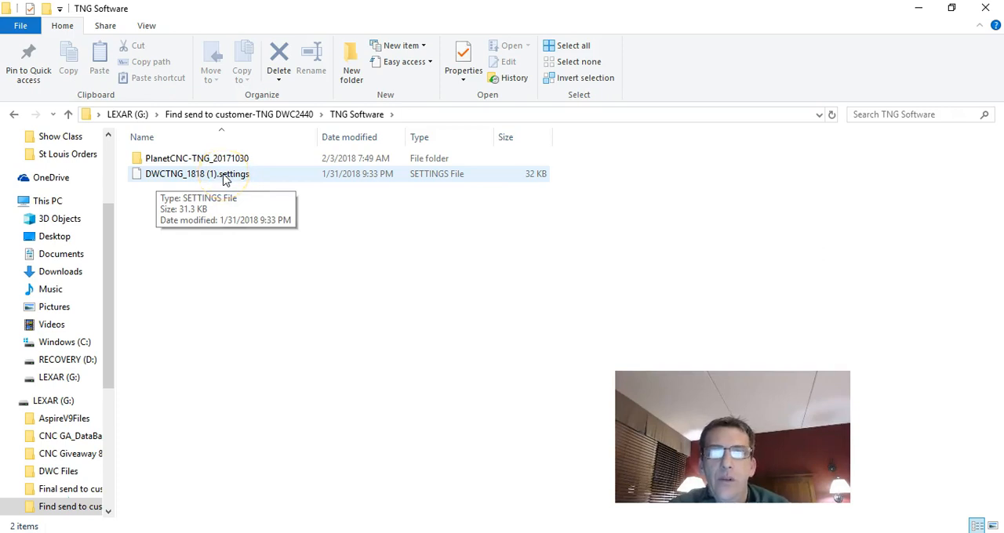
mouse_move(167, 158)
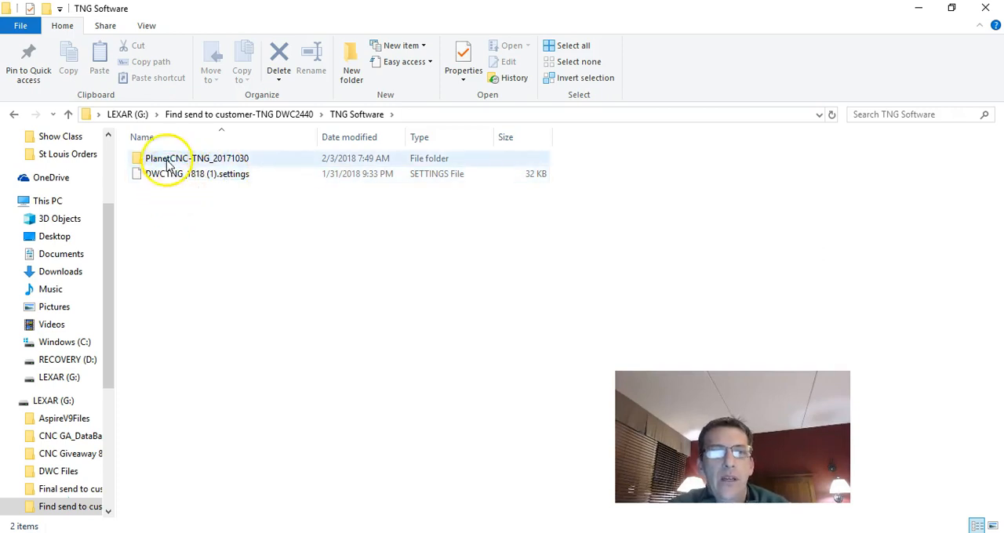
click(196, 158)
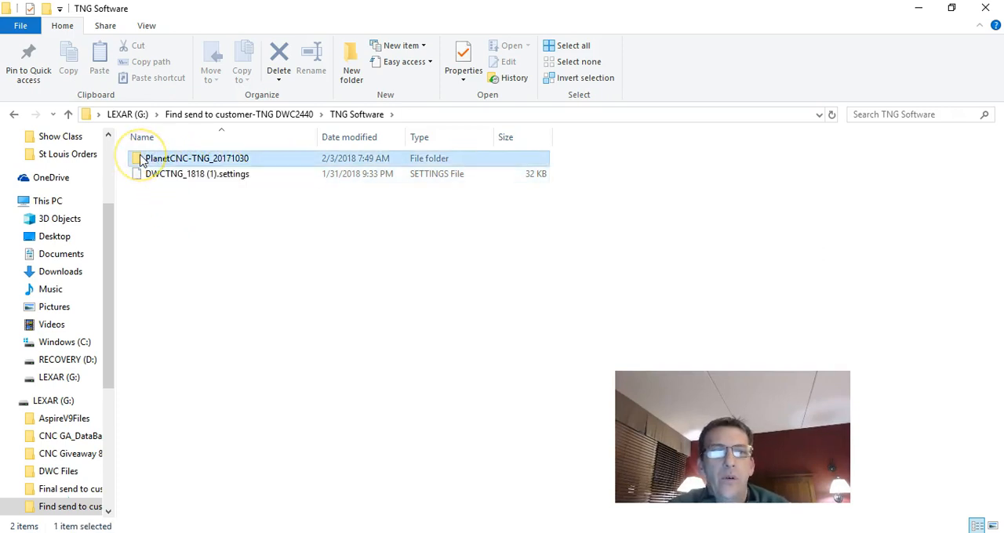
double_click(195, 158)
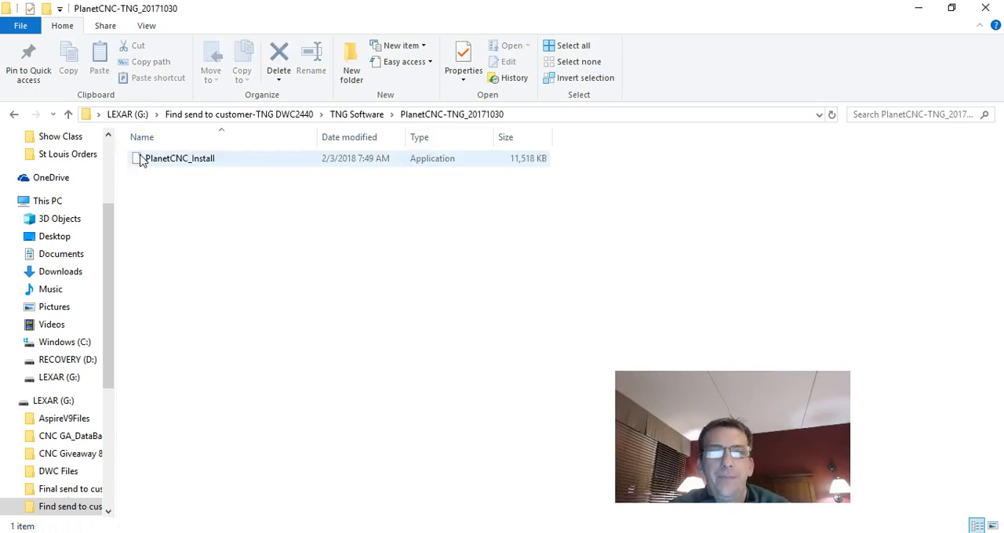
click(180, 158)
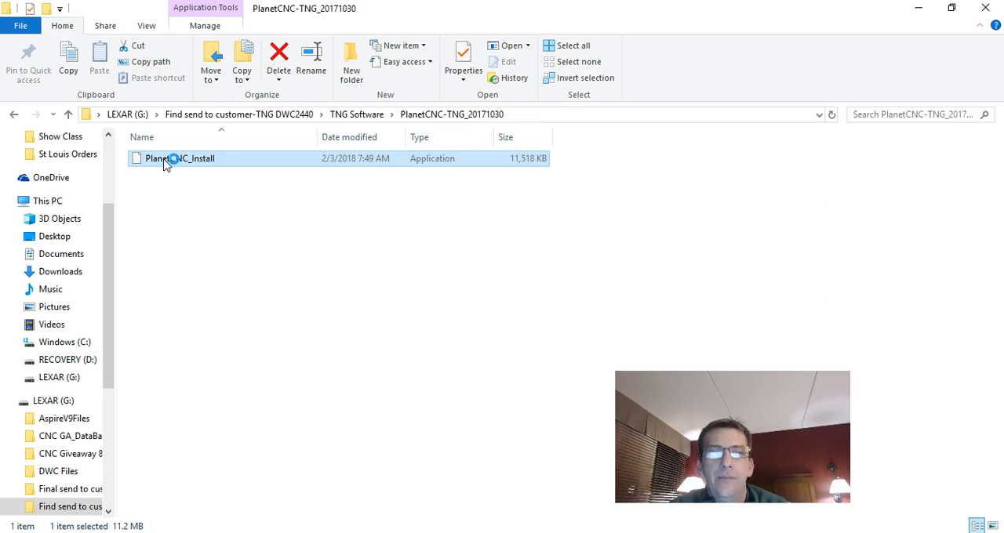
Step: Run PlanetCNC_Install with default location and shortcuts, install, and finish the wizard
double_click(179, 159)
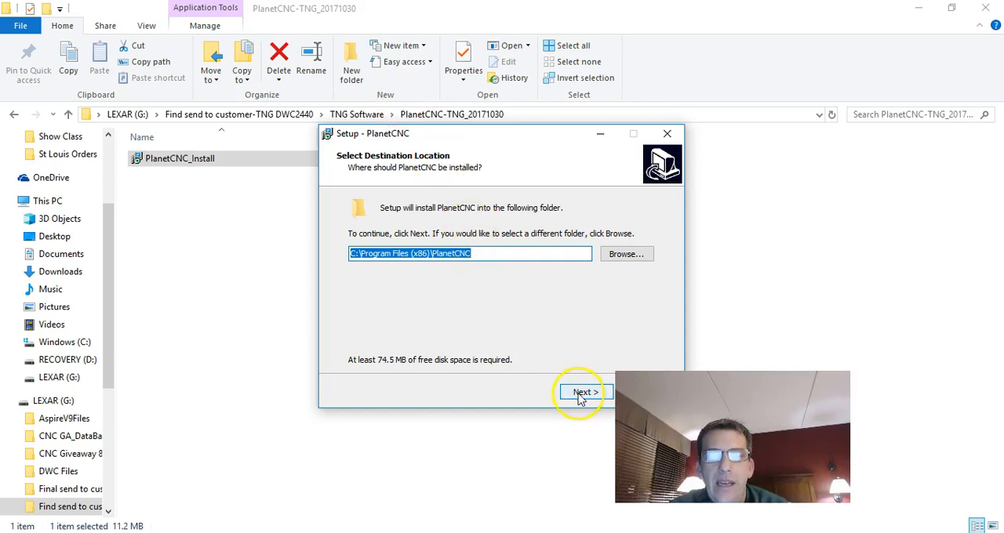
click(584, 392)
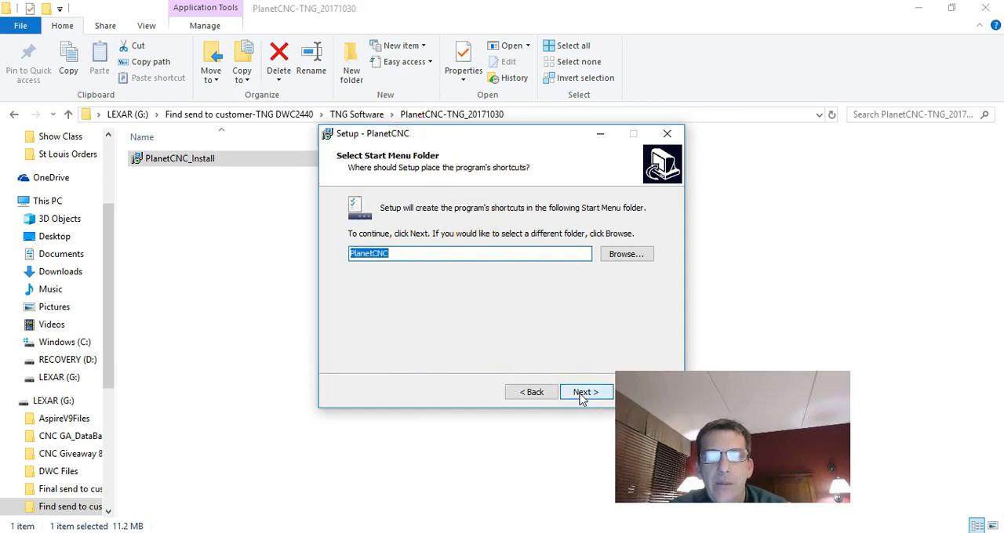
click(584, 392)
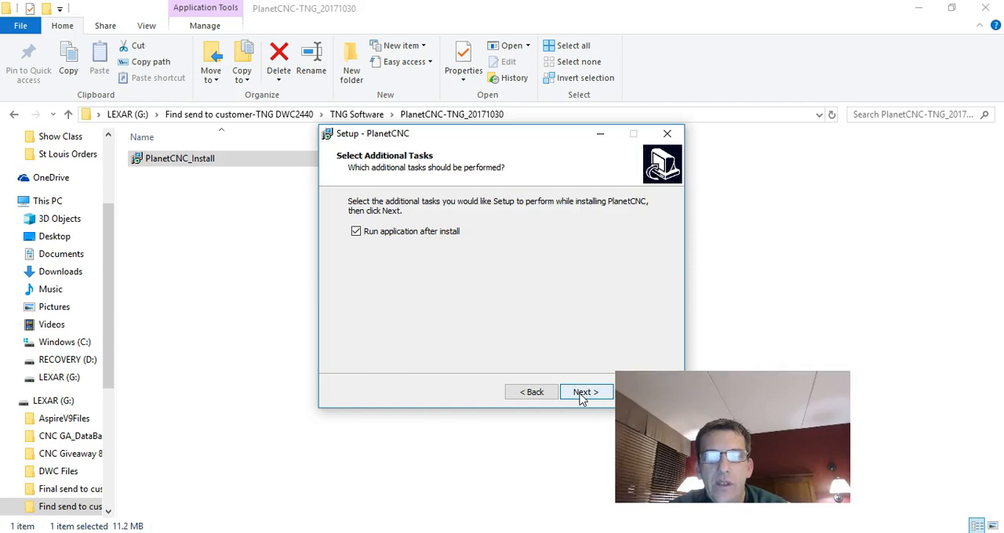
click(585, 392)
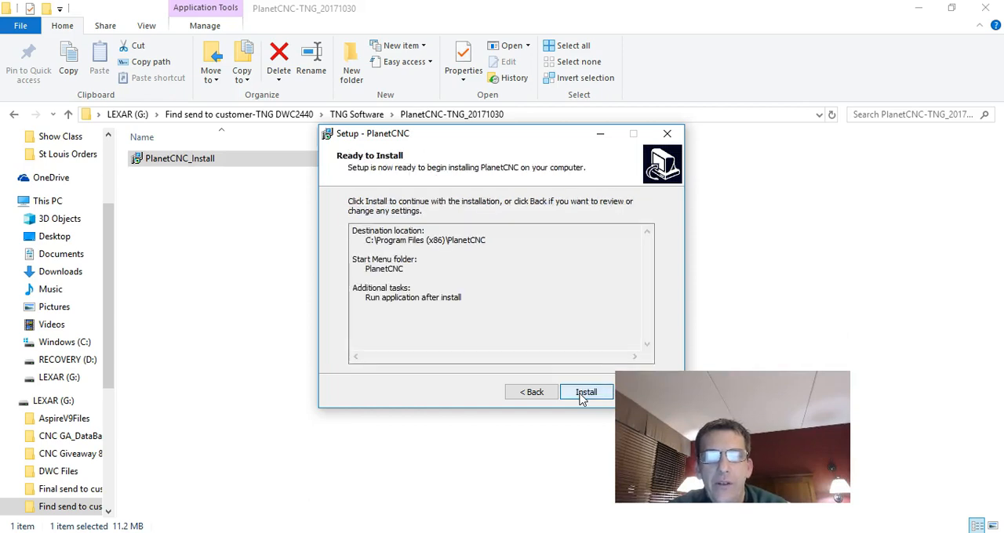
click(586, 392)
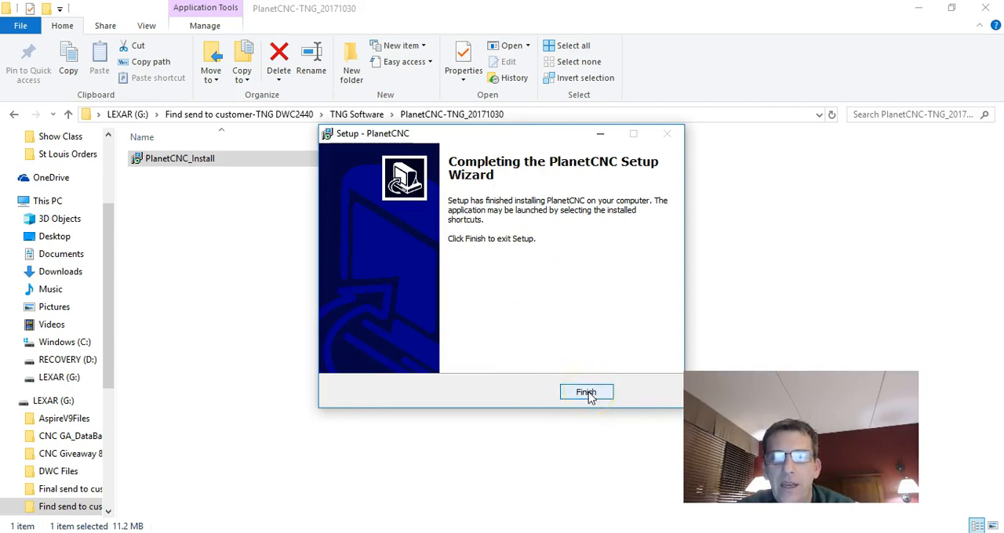
click(586, 392)
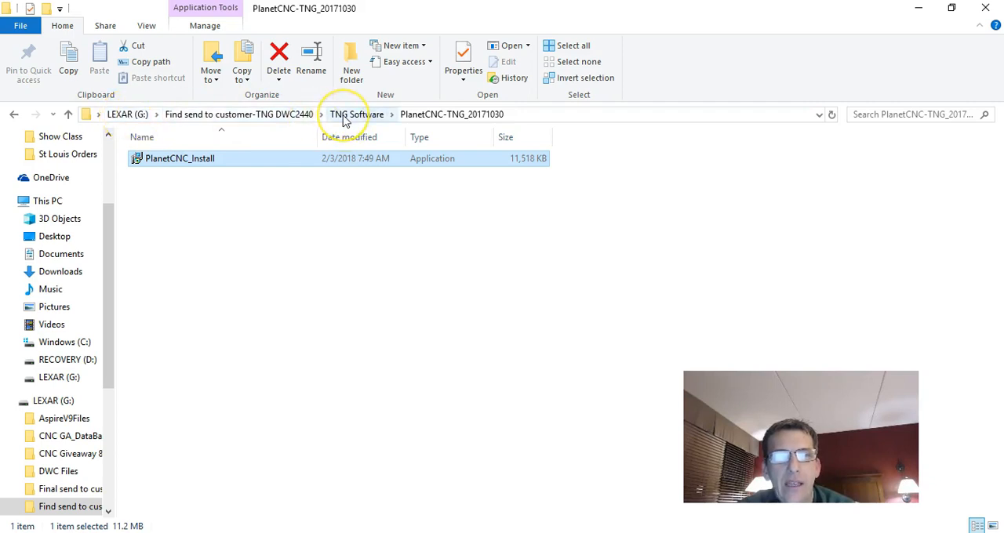
Step: Copy DWCTNG_1818 (1).settings from the TNG Software folder
click(356, 114)
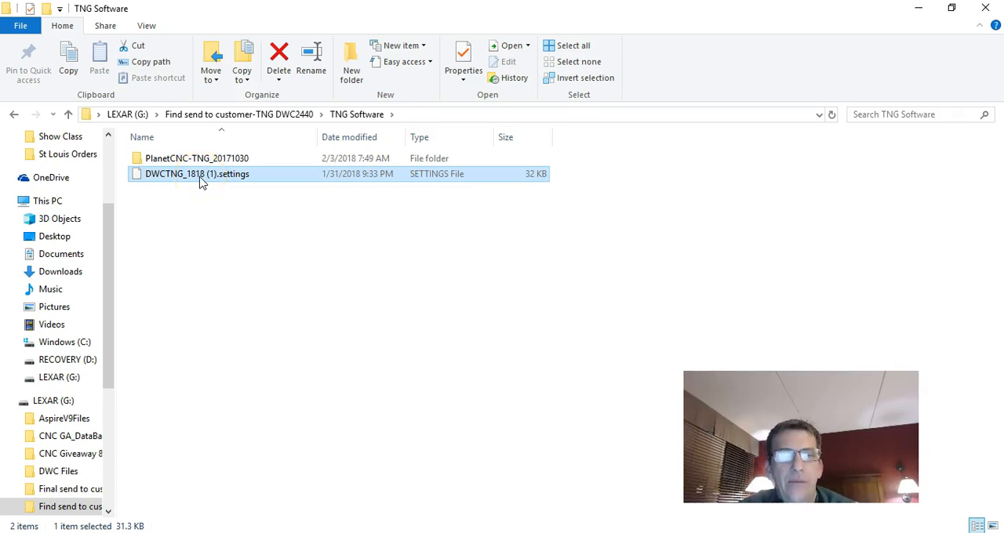
right_click(196, 174)
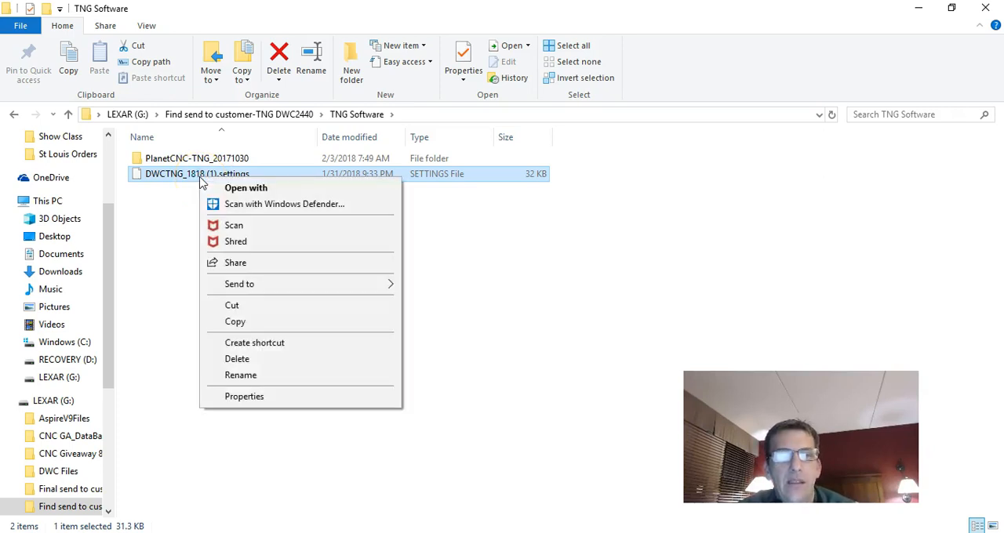
click(234, 321)
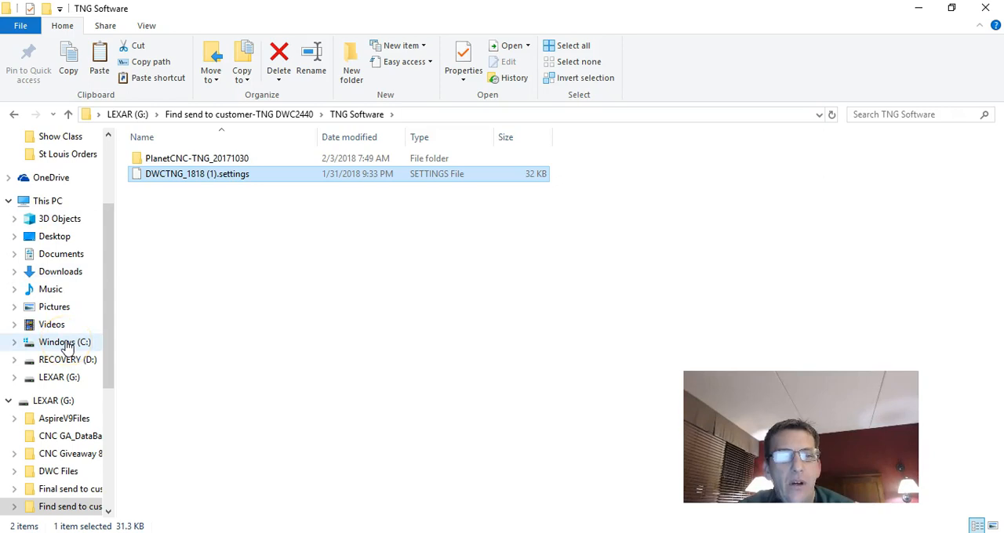
Step: Paste it into C:\Program Files (x86)\PlanetCNC, granting administrator permission
click(64, 342)
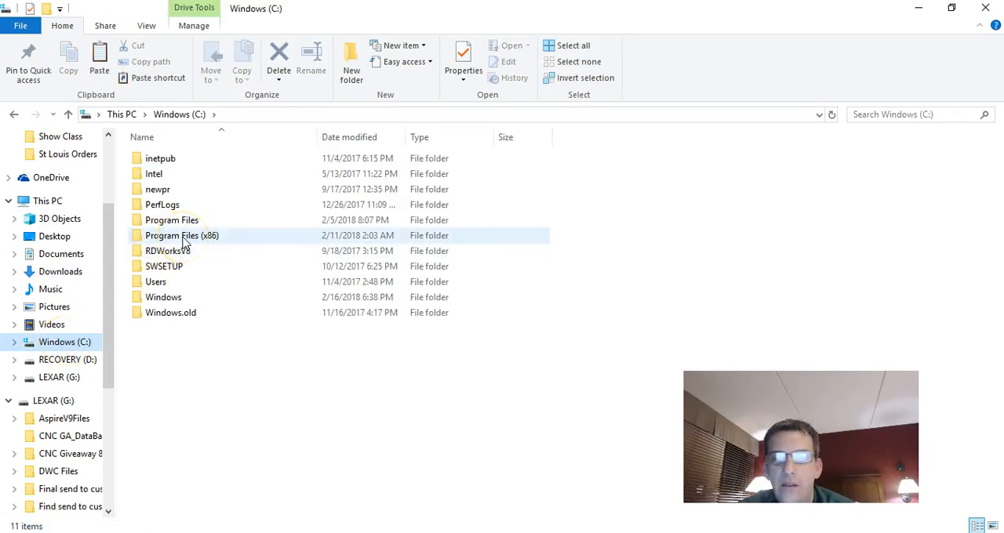
click(181, 236)
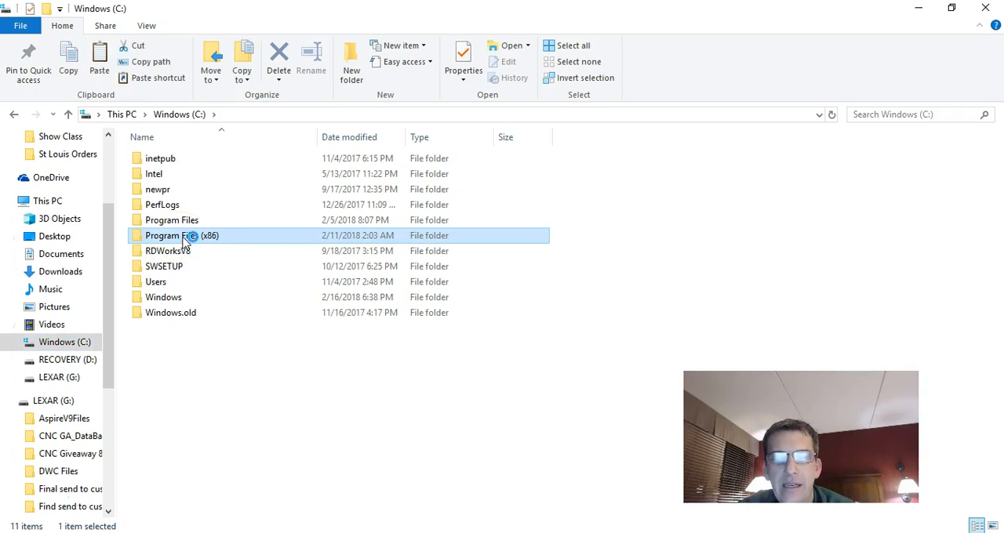
double_click(181, 236)
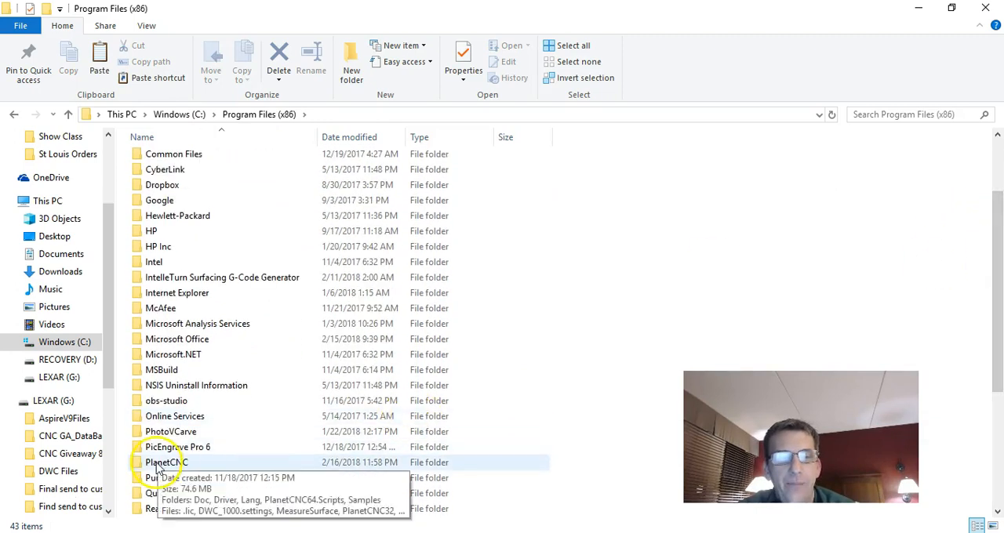
double_click(166, 462)
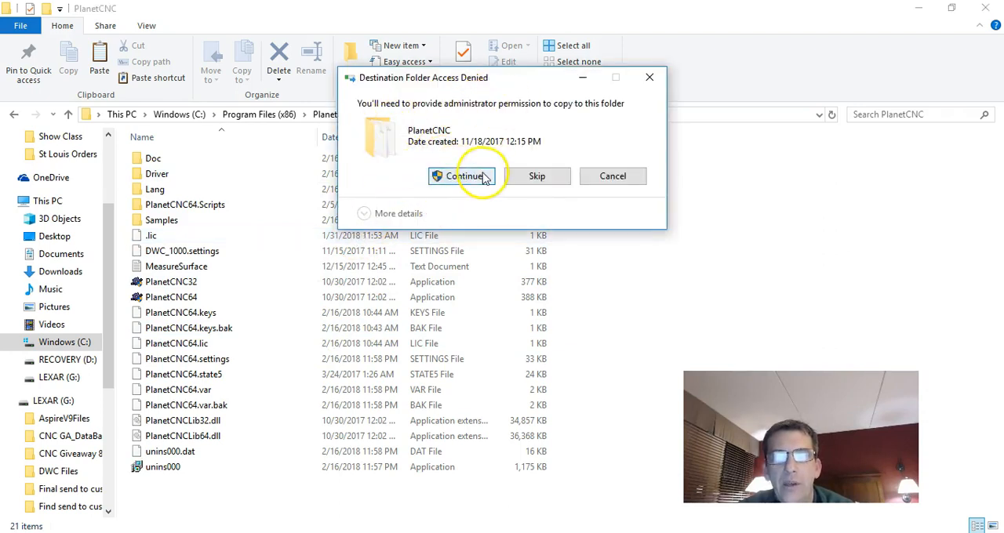
click(464, 175)
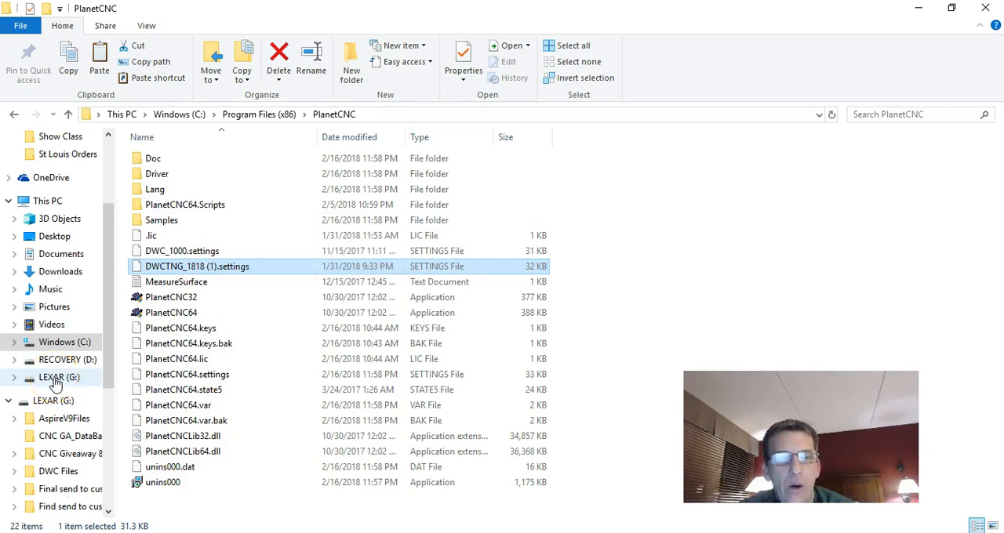
Step: Browse LEXAR to 'Find send to customer-TNG DWC2440' and select LIC#11741
click(59, 377)
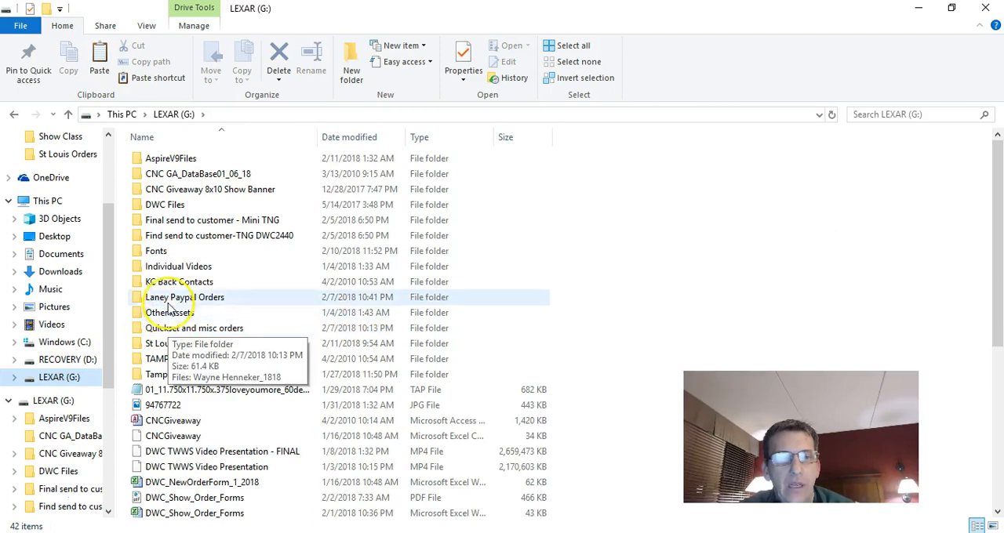
double_click(220, 235)
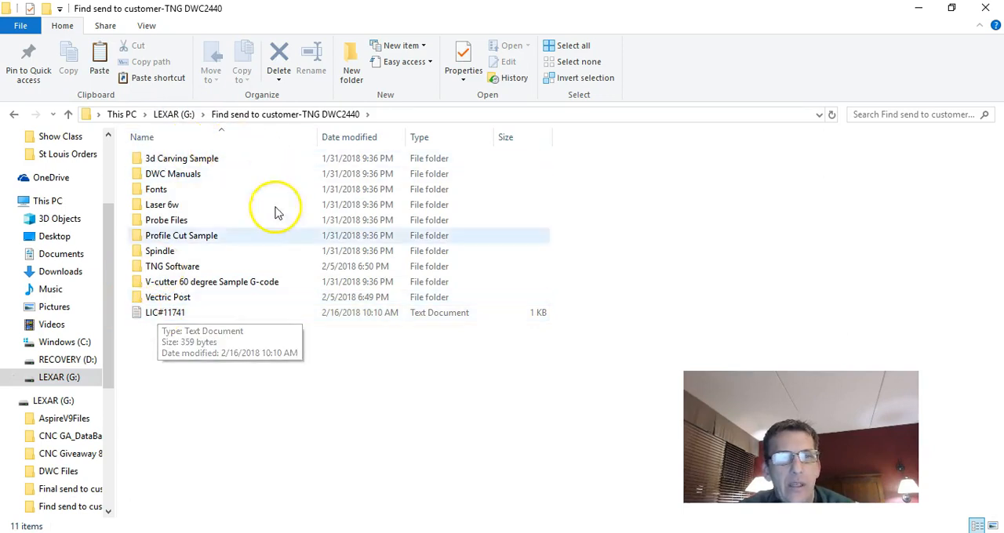
mouse_move(134, 348)
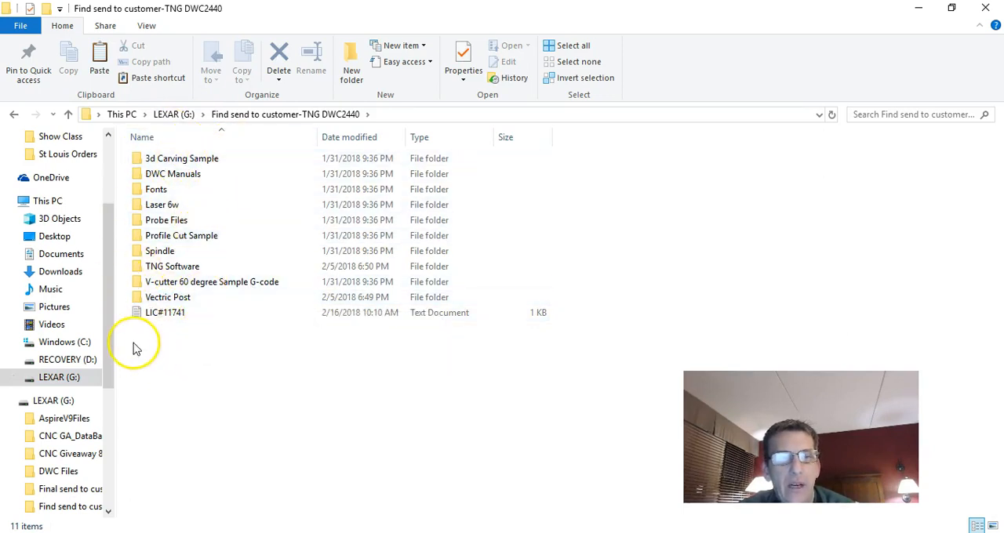
click(164, 312)
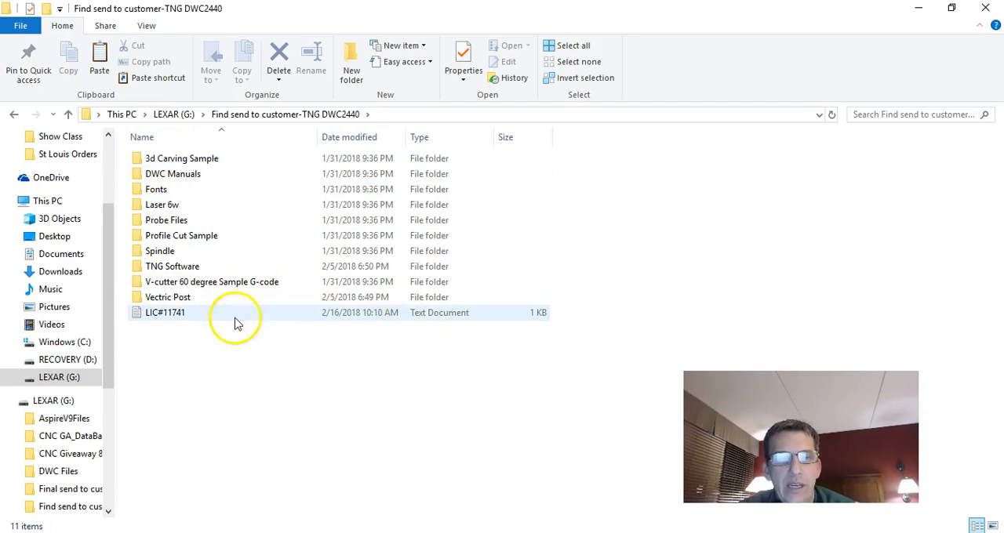
mouse_move(153, 318)
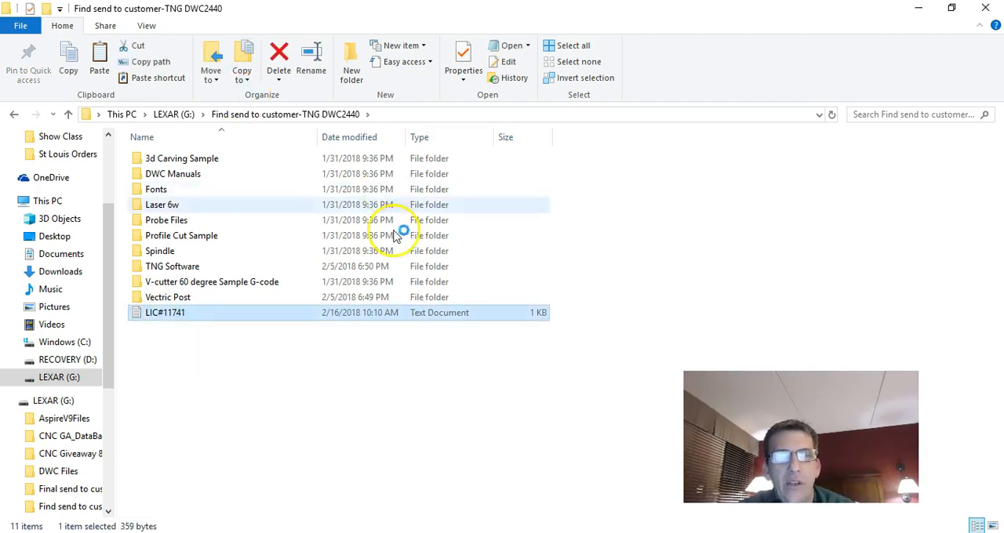
mouse_move(306, 259)
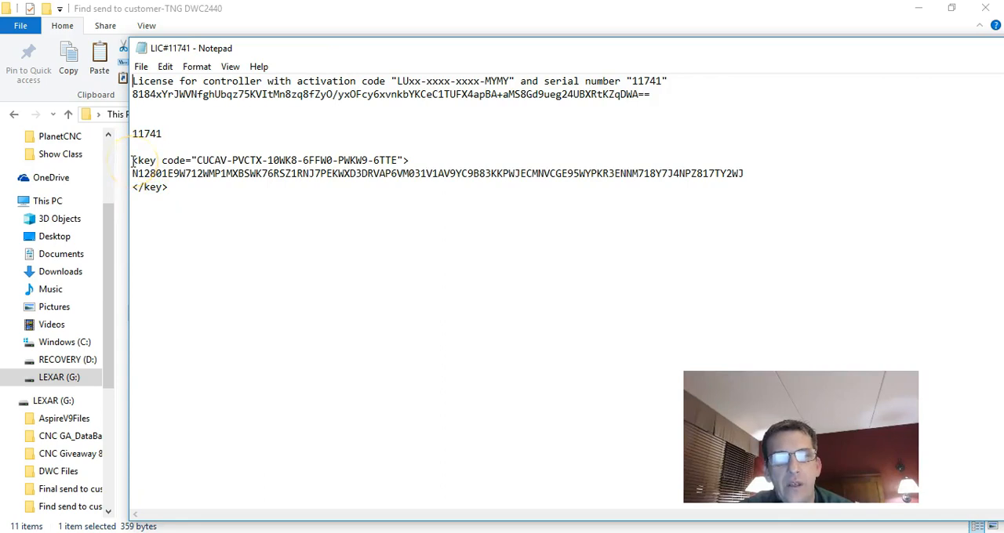
Step: Copy the LIC#11741 license key block and switch to PlanetCNC TNG
double_click(145, 160)
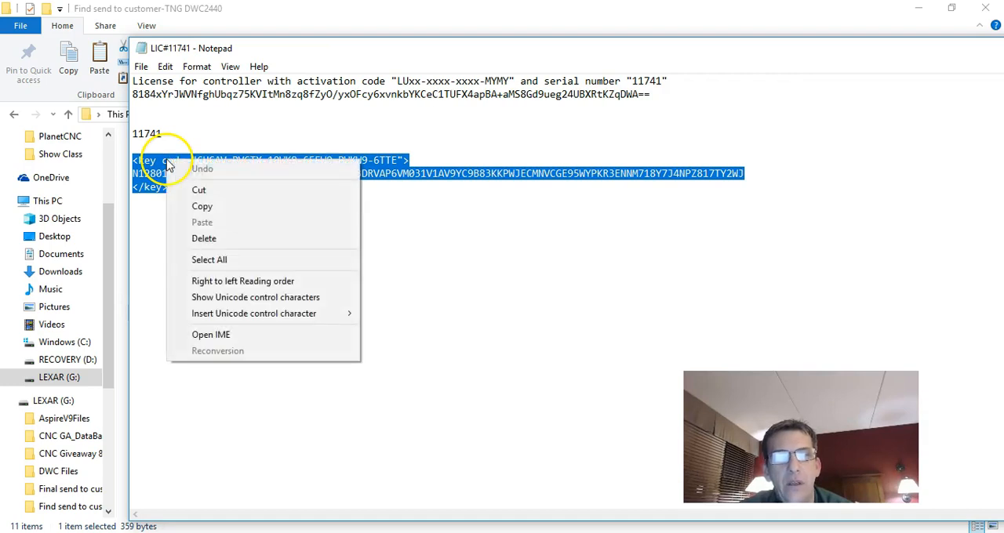
click(202, 207)
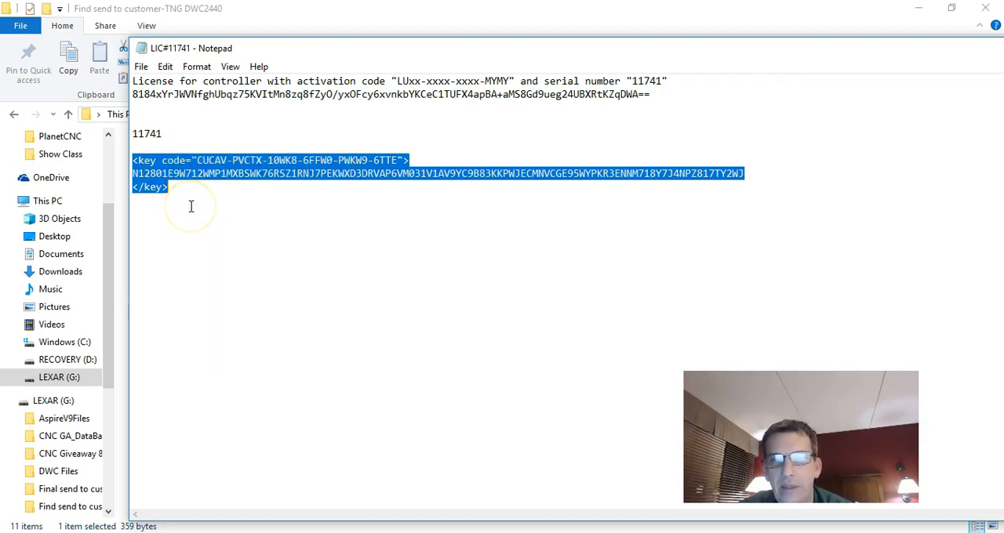
click(141, 65)
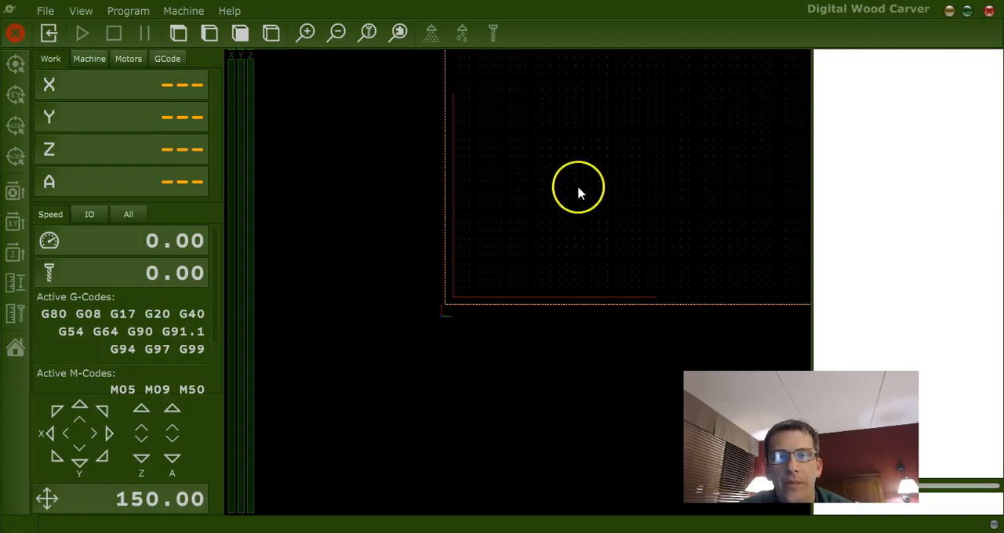
mouse_move(388, 263)
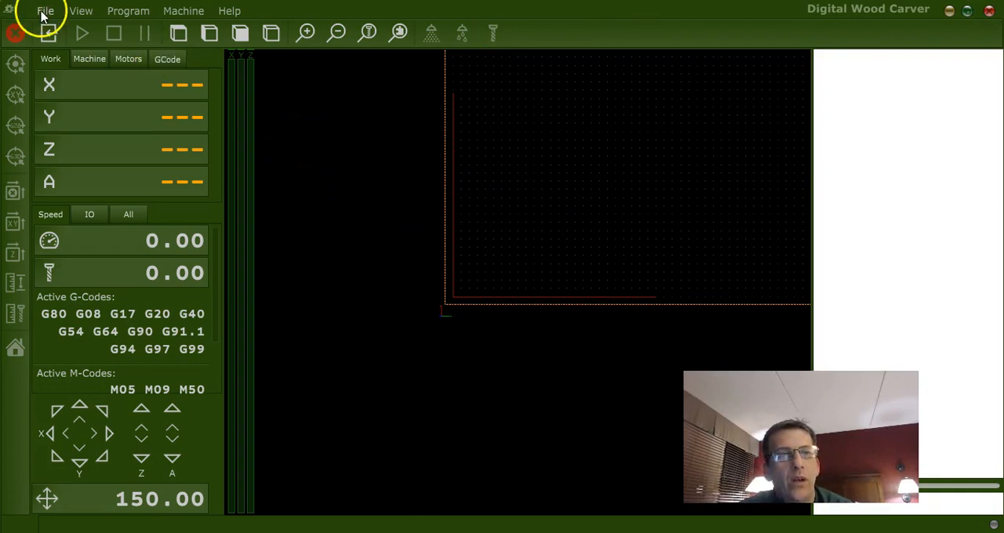
mouse_move(53, 11)
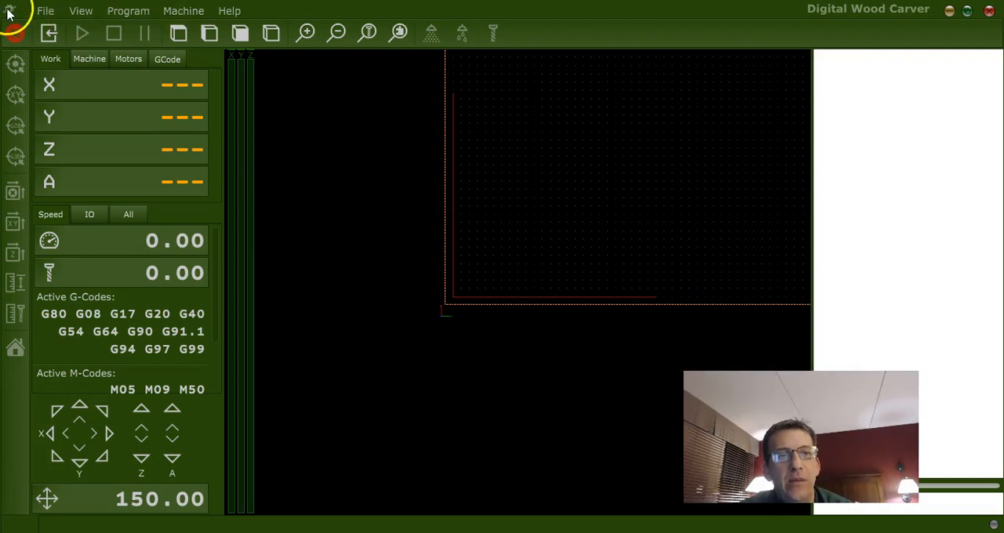
Step: Open the Machine menu to attempt a controller firmware update
click(182, 10)
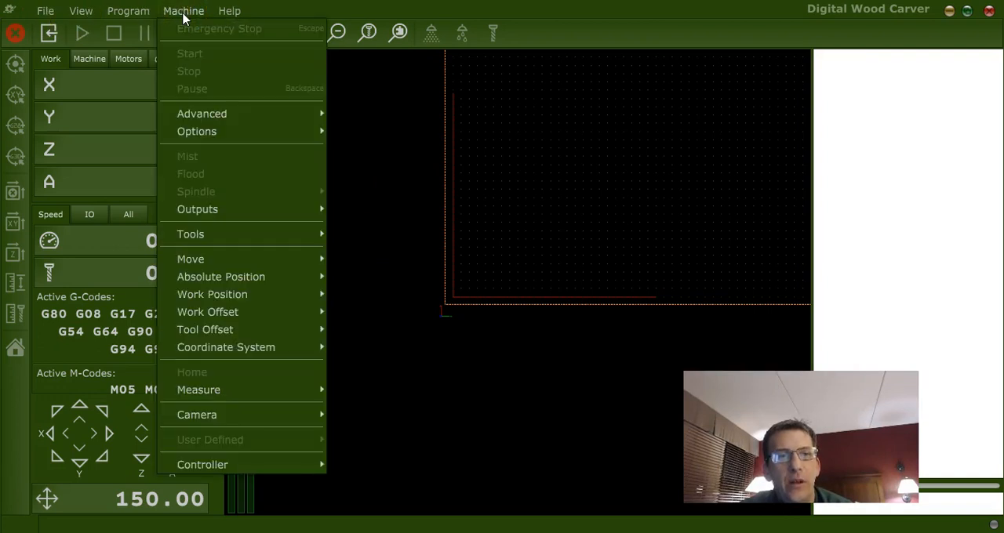
mouse_move(202, 464)
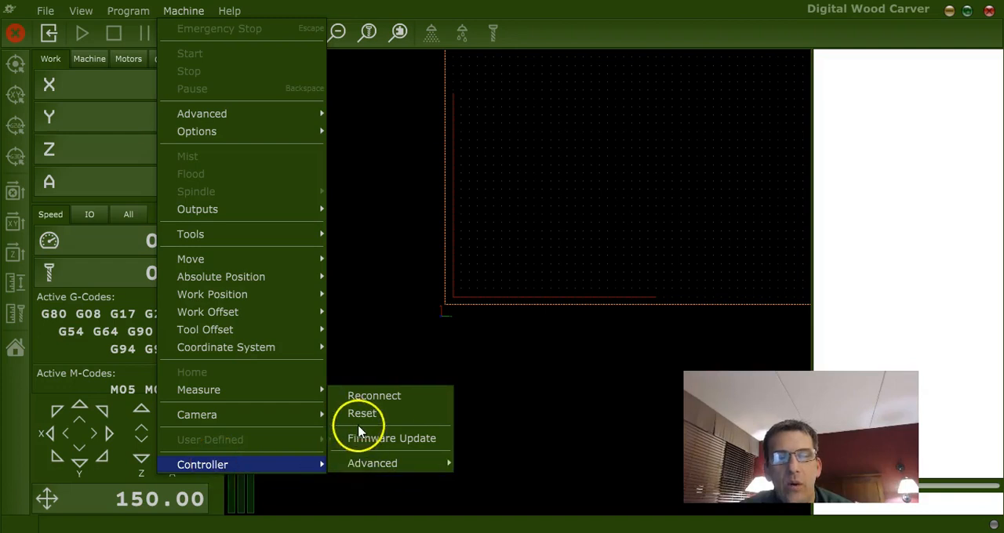
mouse_move(392, 438)
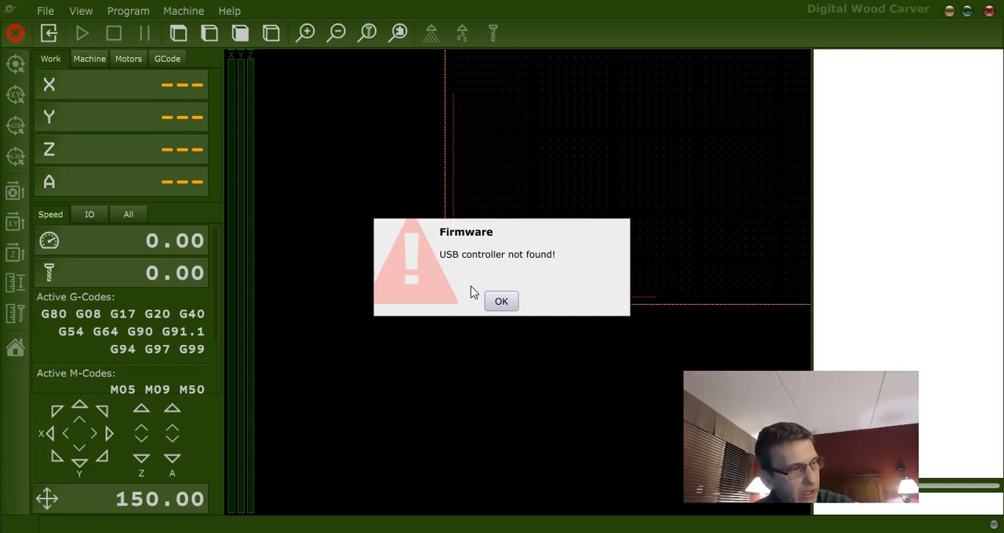
Step: Dismiss the not-found message and rerun Machine > Controller > Firmware Update, confirming
click(501, 301)
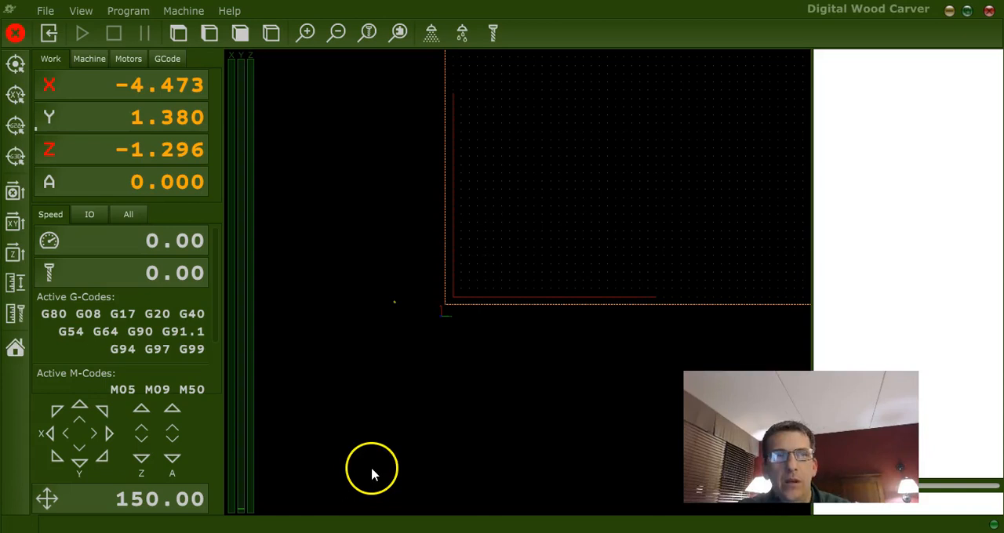
mouse_move(381, 239)
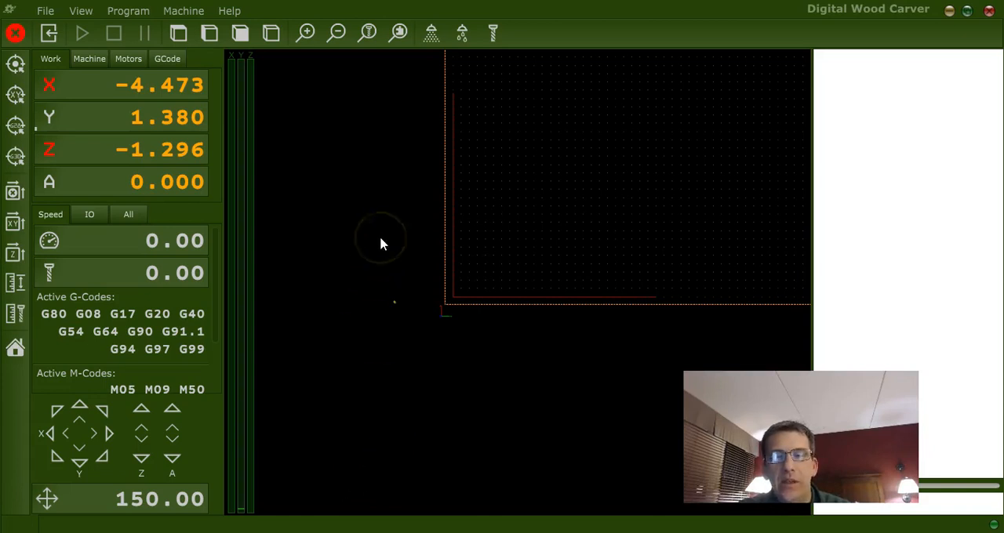
mouse_move(183, 10)
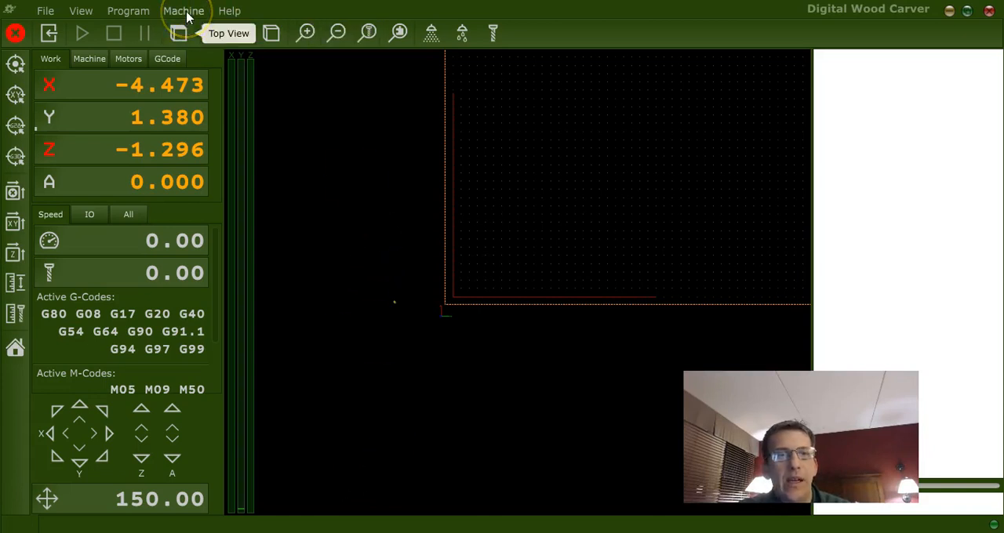
click(183, 11)
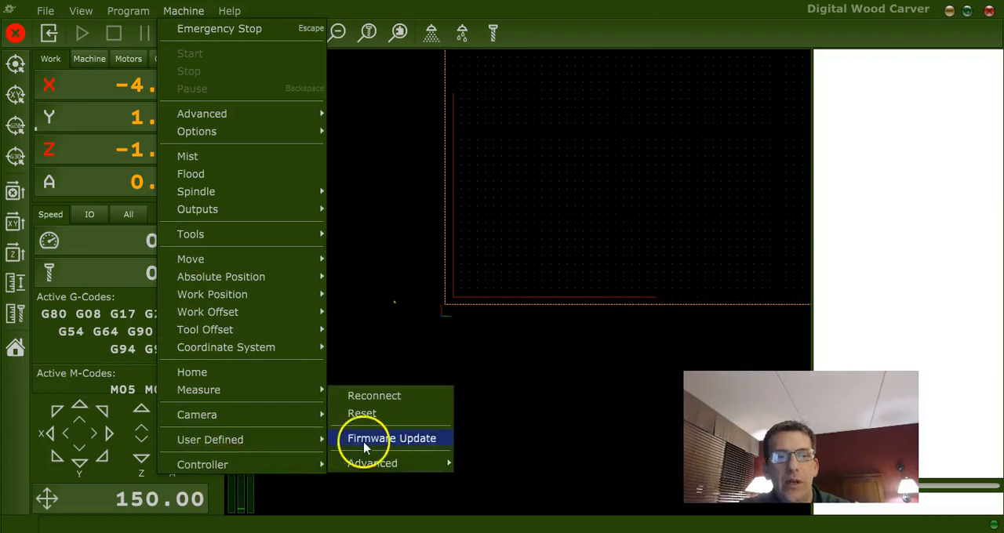
click(391, 438)
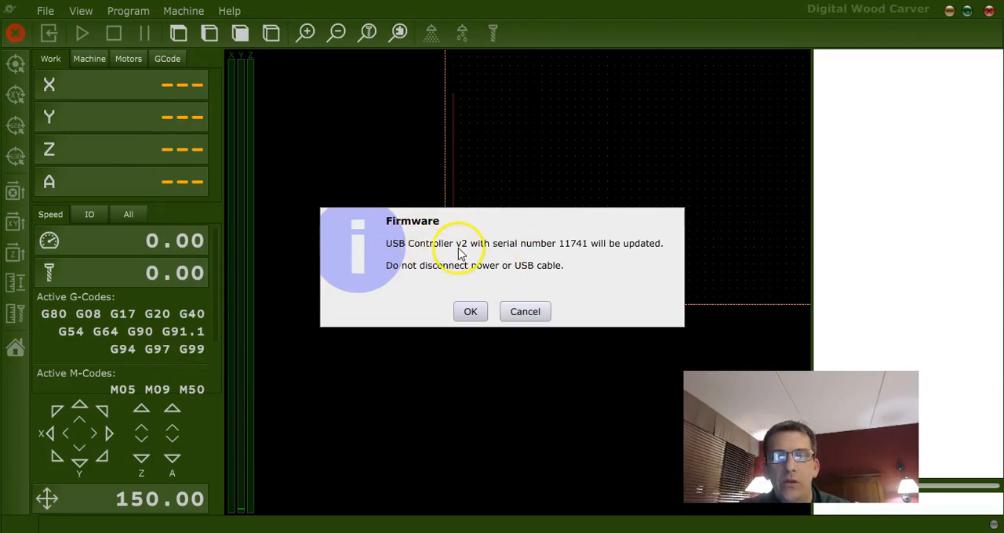
mouse_move(459, 278)
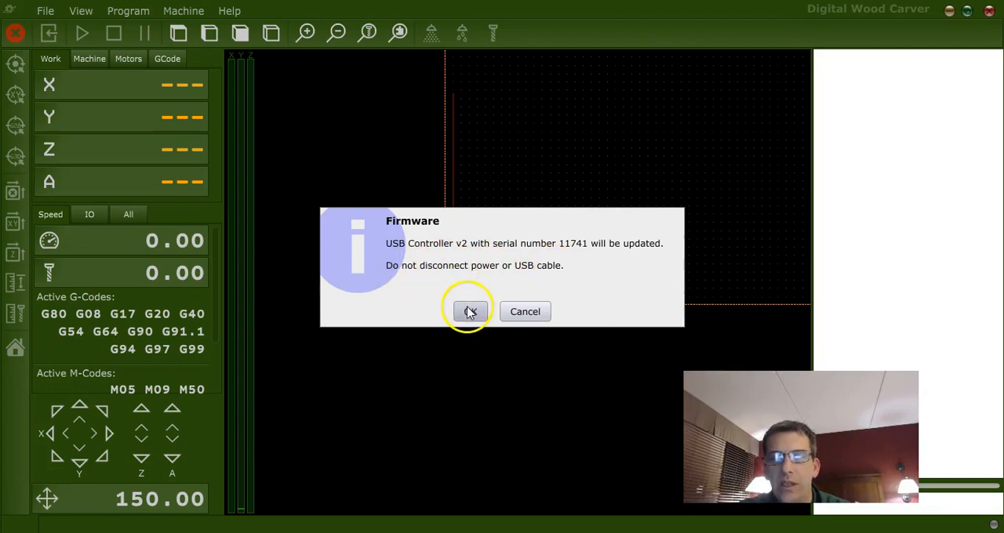
click(468, 311)
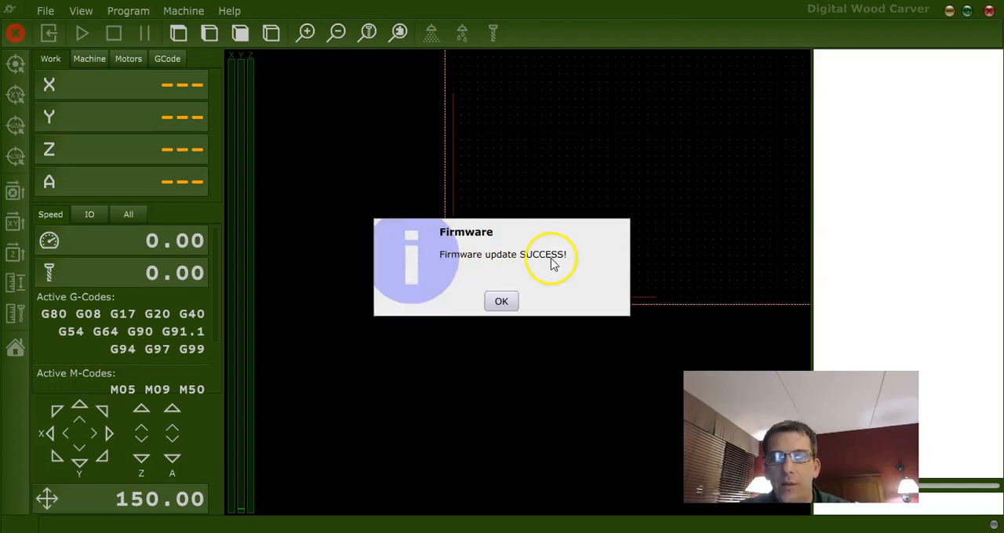
Step: Dismiss the 'Firmware update SUCCESS!' message
click(500, 301)
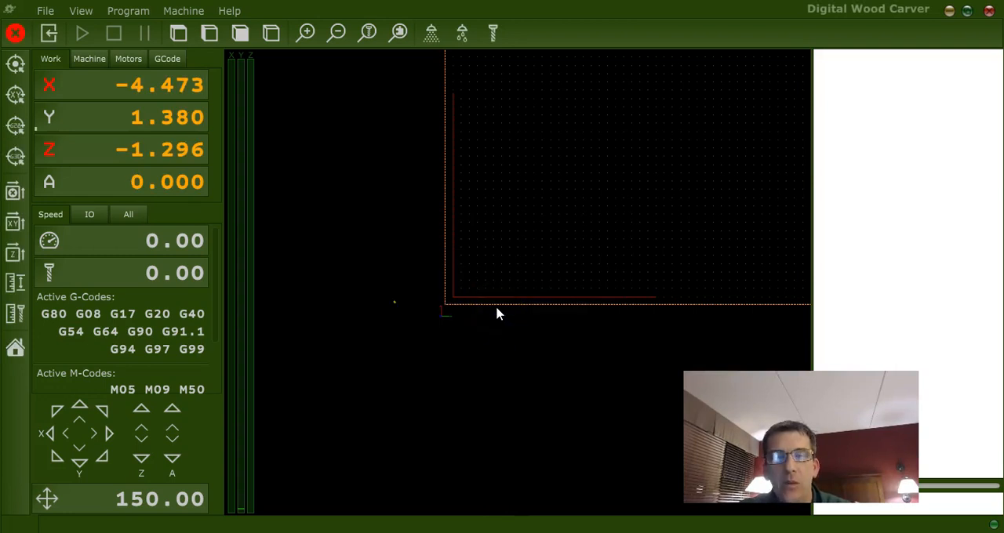
mouse_move(45, 10)
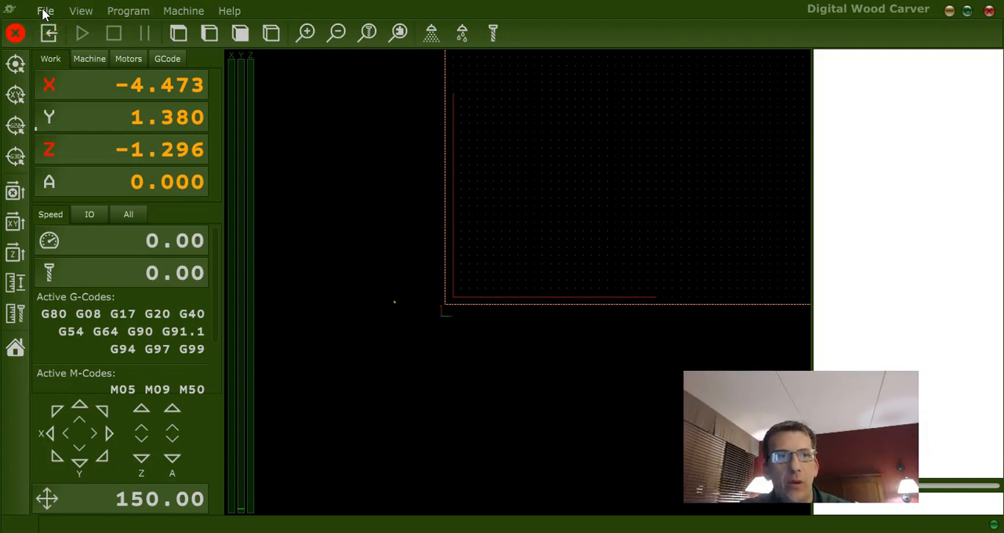
Step: In File > Settings > Connection, choose USB PlanetCNC MK3/4 serial 11741 as primary
click(45, 10)
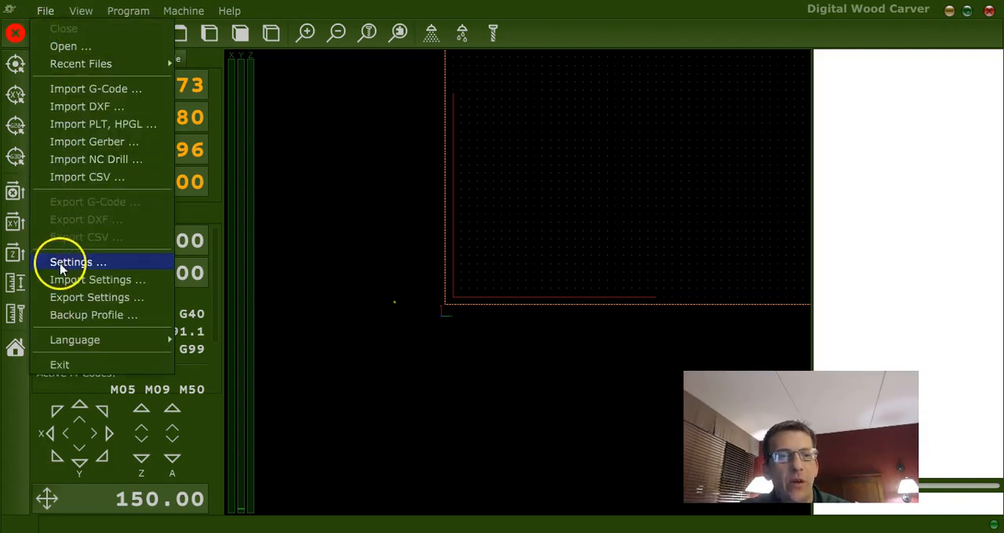
click(77, 262)
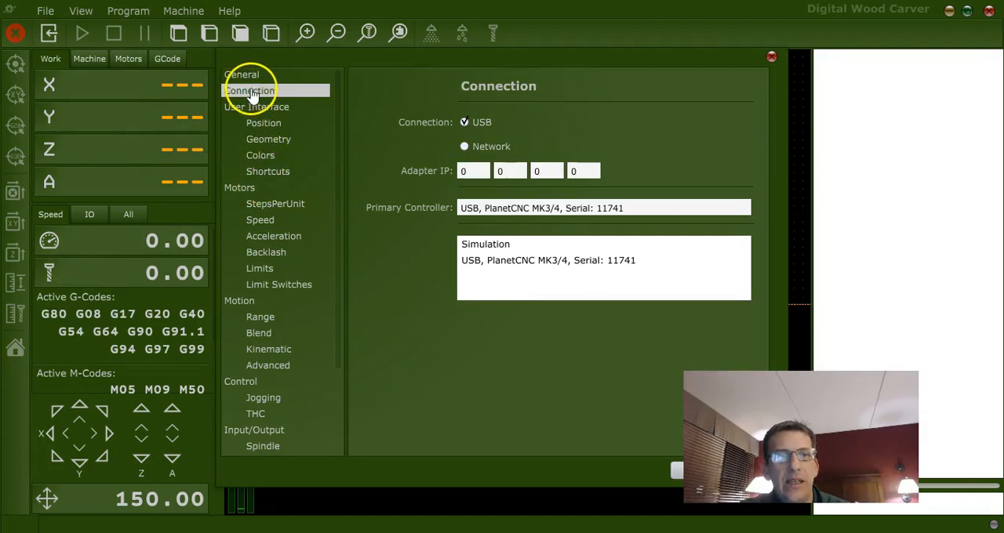
mouse_move(364, 111)
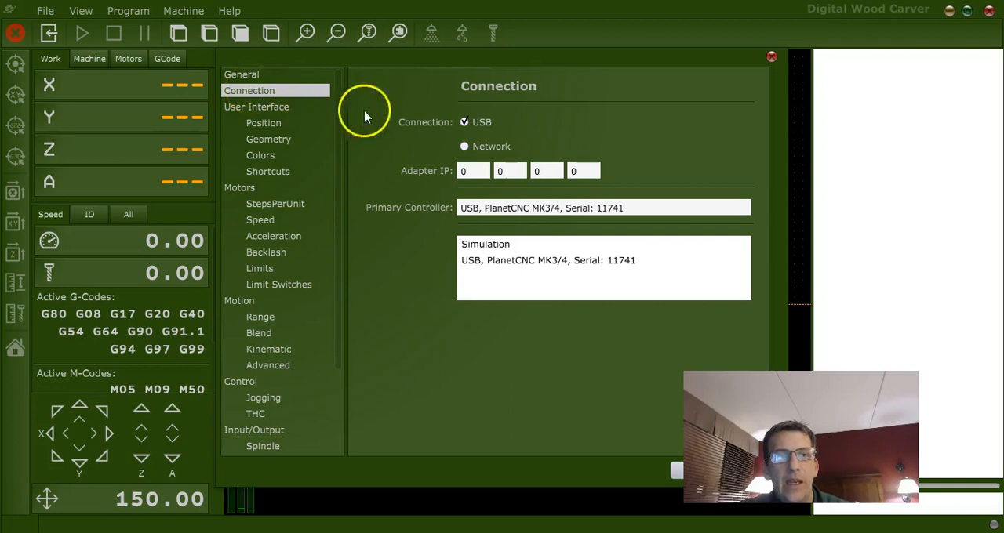
mouse_move(469, 265)
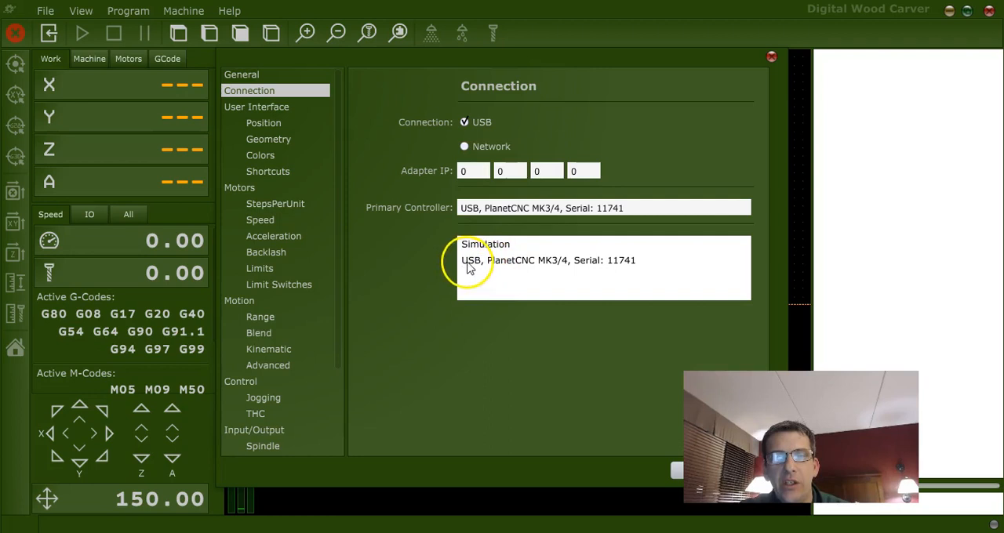
mouse_move(499, 269)
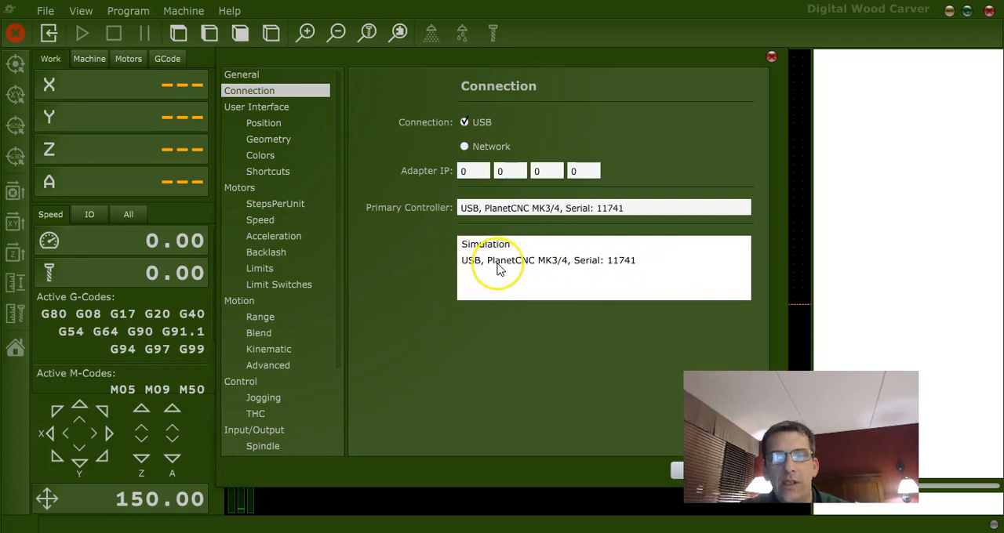
click(547, 260)
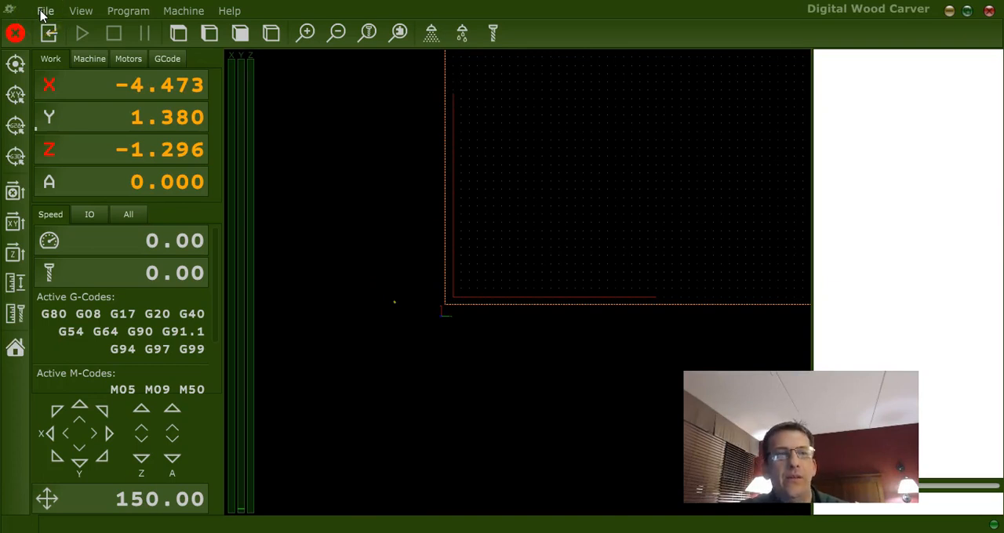
Step: Import DWCTNG_1818 (1).settings from Program Files (x86)\PlanetCNC via File > Import Settings
click(45, 10)
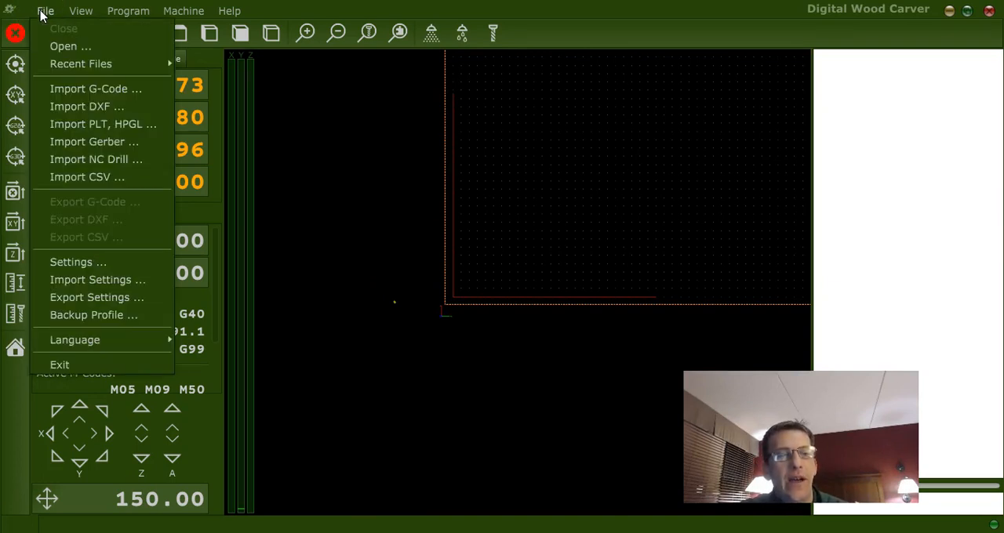
mouse_move(97, 279)
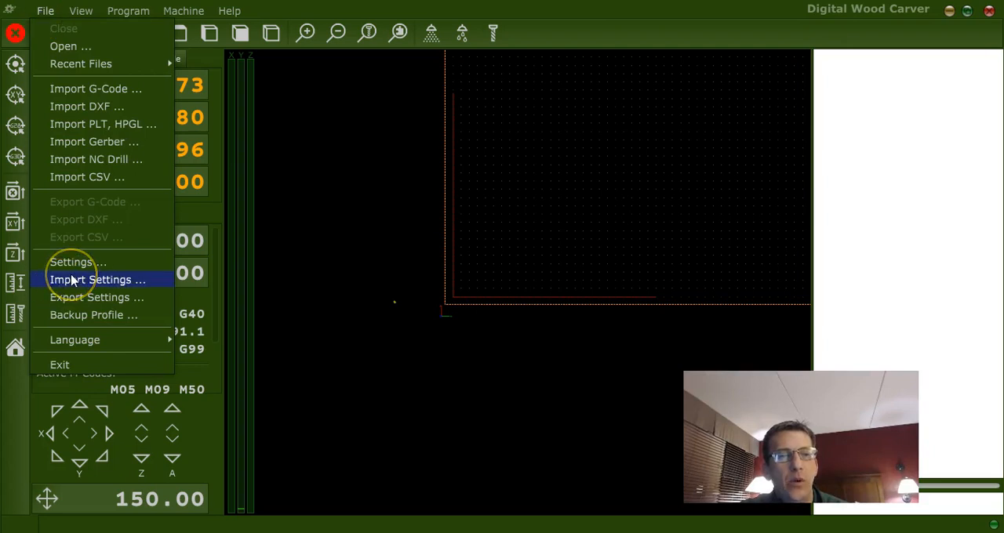
click(97, 279)
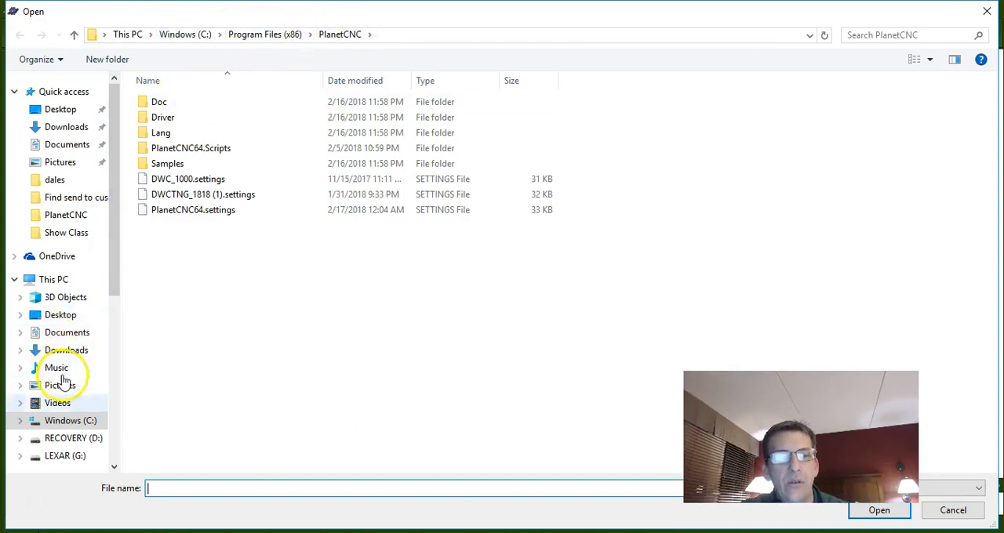
click(71, 421)
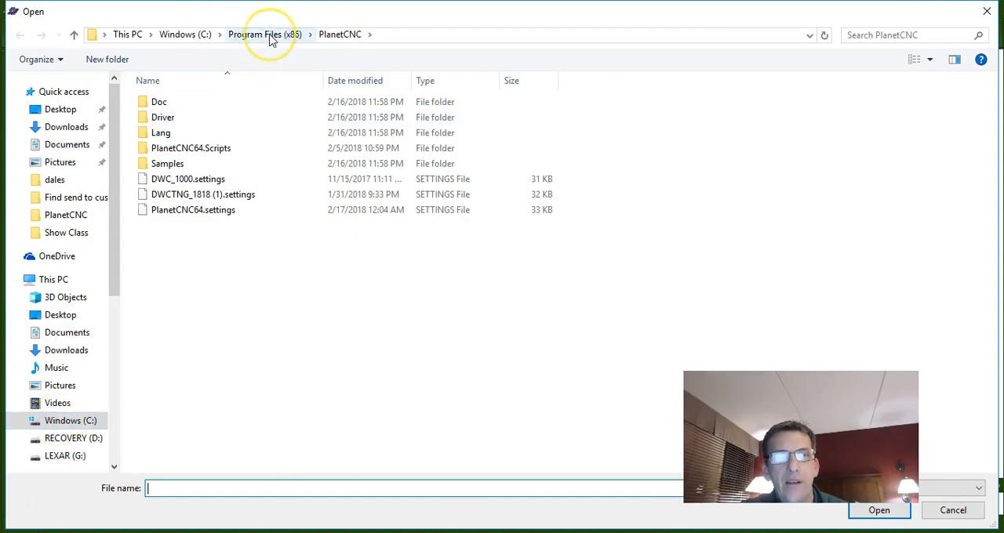
mouse_move(237, 331)
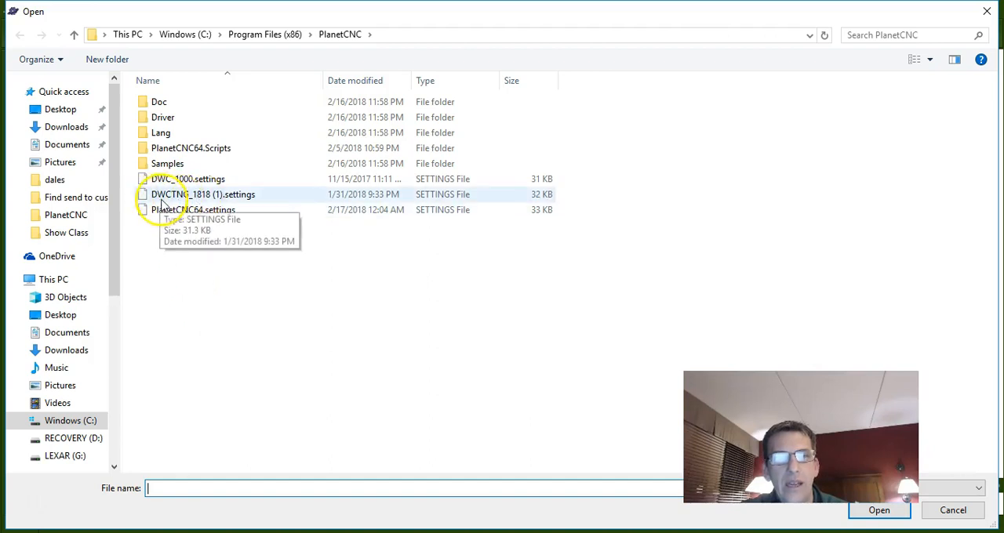
mouse_move(205, 194)
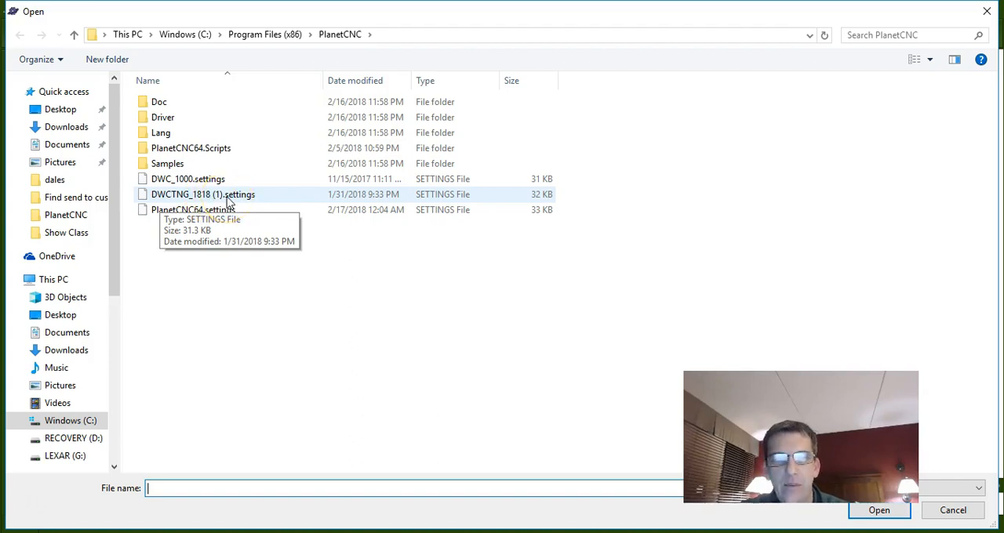
click(203, 194)
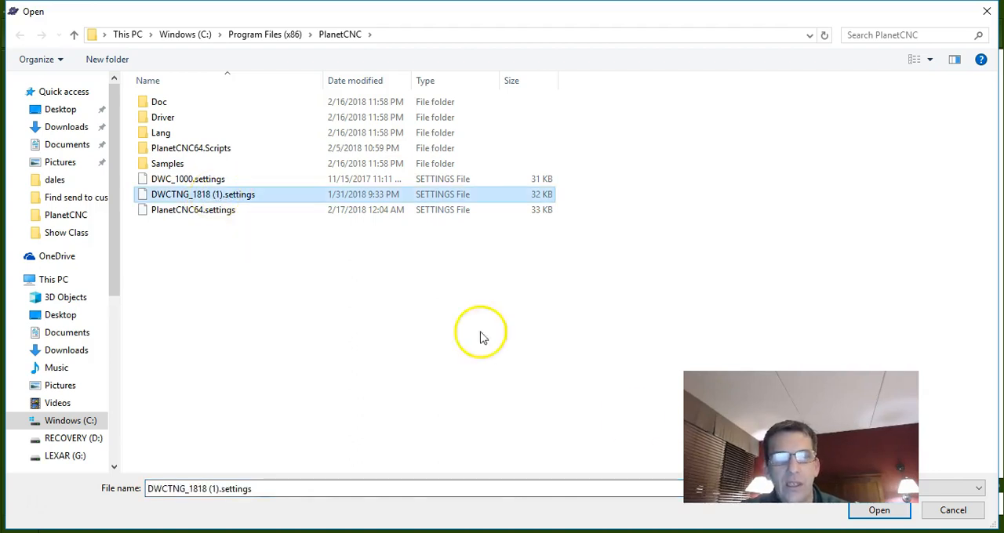
click(878, 510)
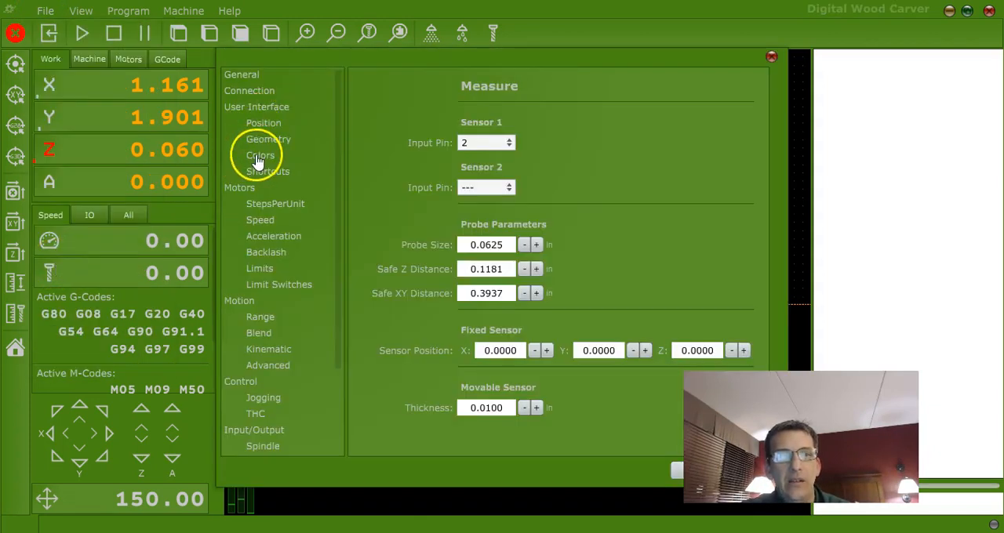
Step: Inspect the imported Custom colour set under User Interface > Colors, then leave Settings
click(259, 154)
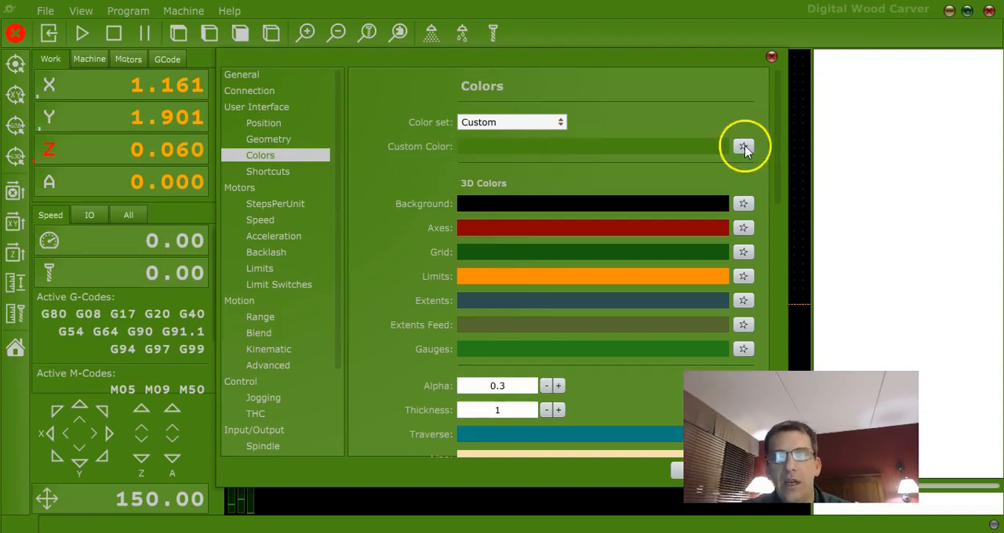
click(743, 147)
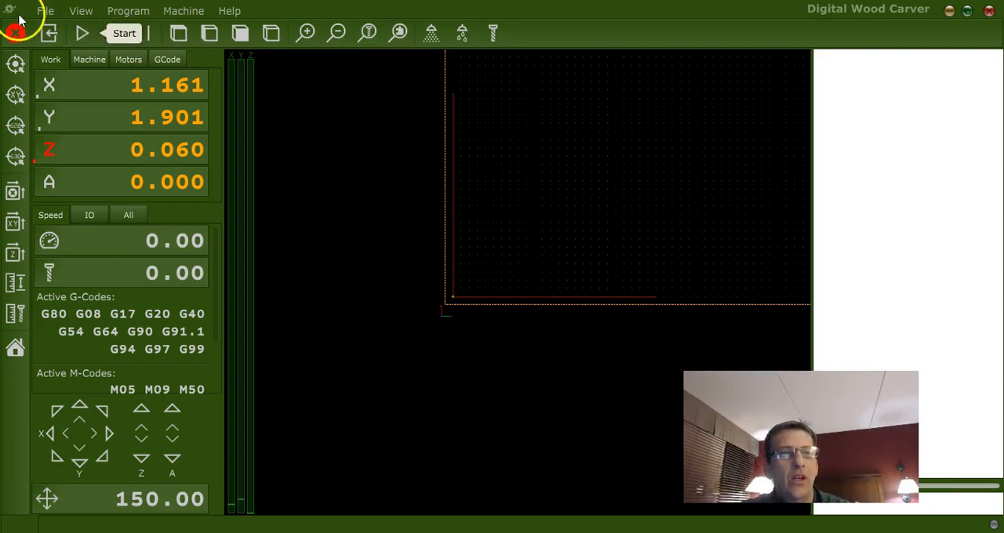
click(45, 10)
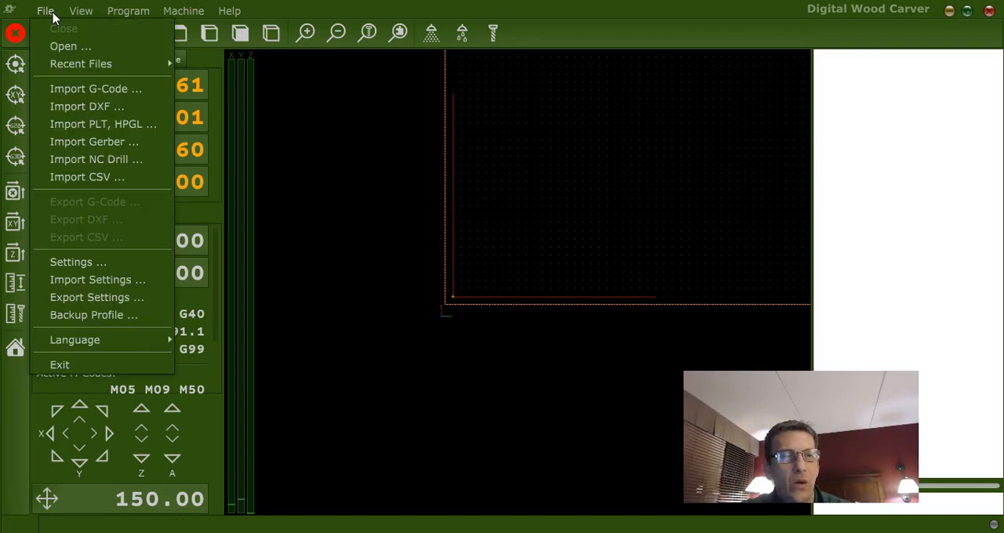
Step: Set 'USB, PlanetCNC MK3/4, Serial: 11741' as Primary Controller under Connection and confirm
click(77, 262)
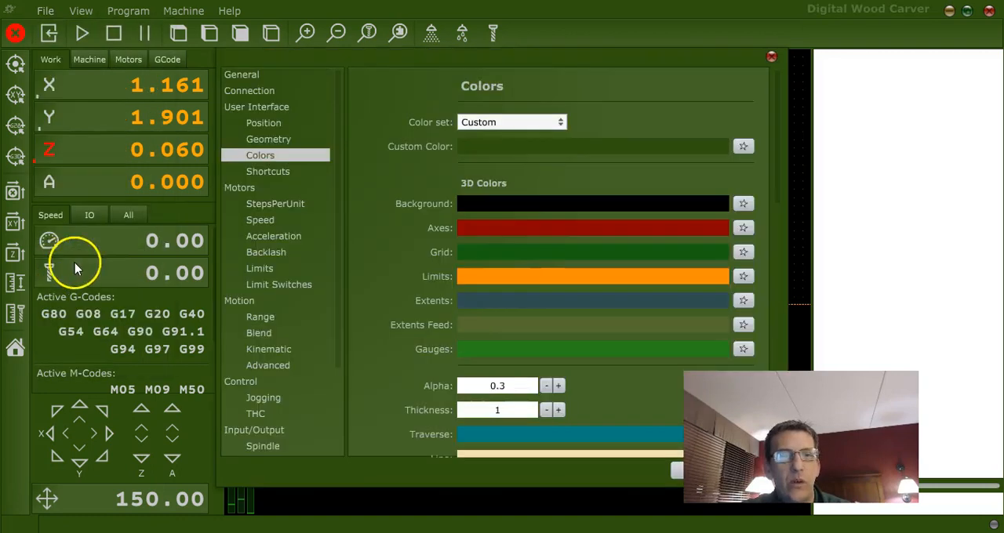
click(249, 91)
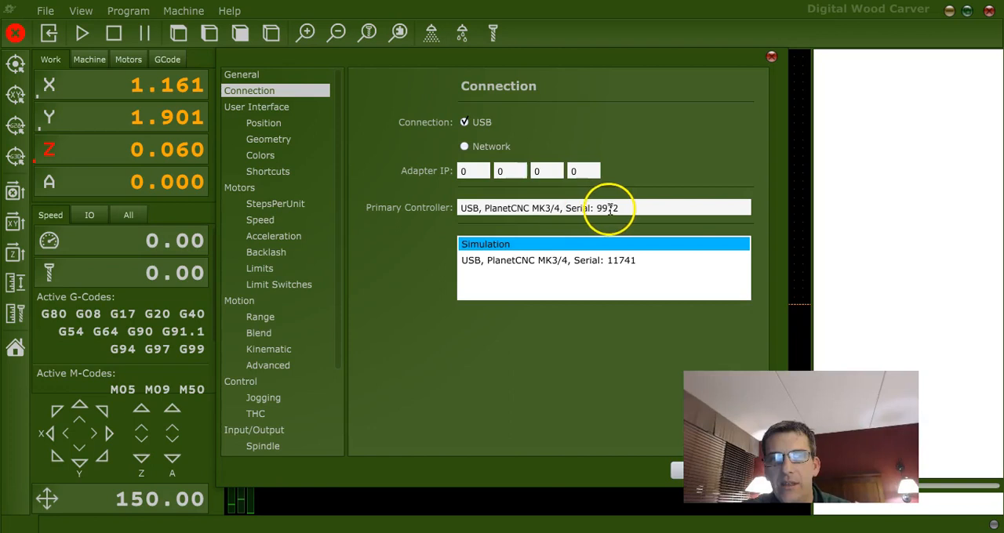
mouse_move(529, 404)
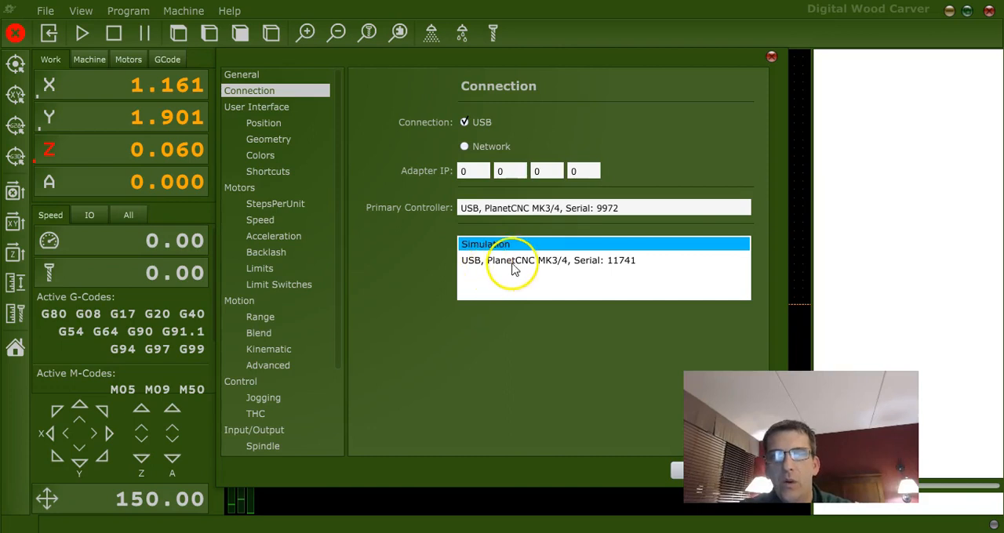
click(547, 260)
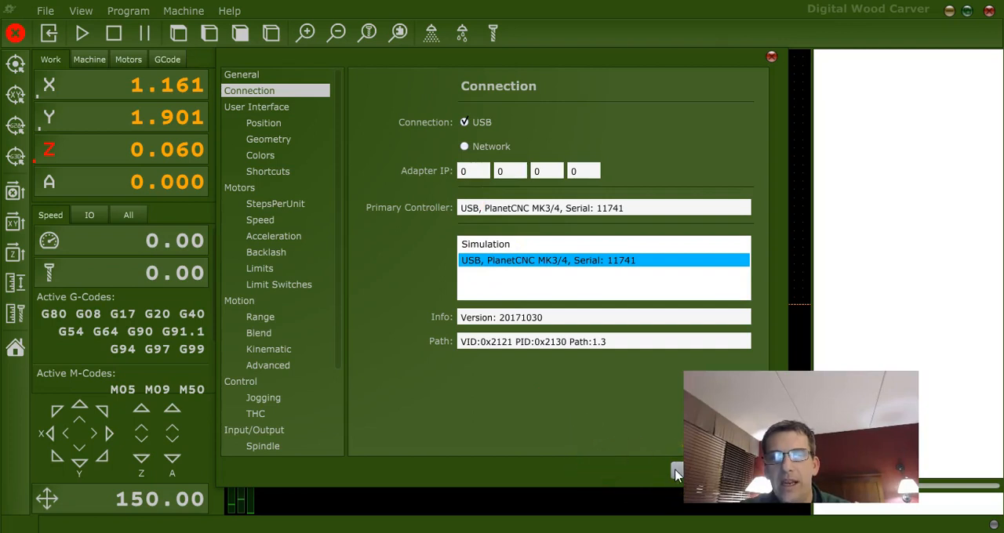
click(675, 472)
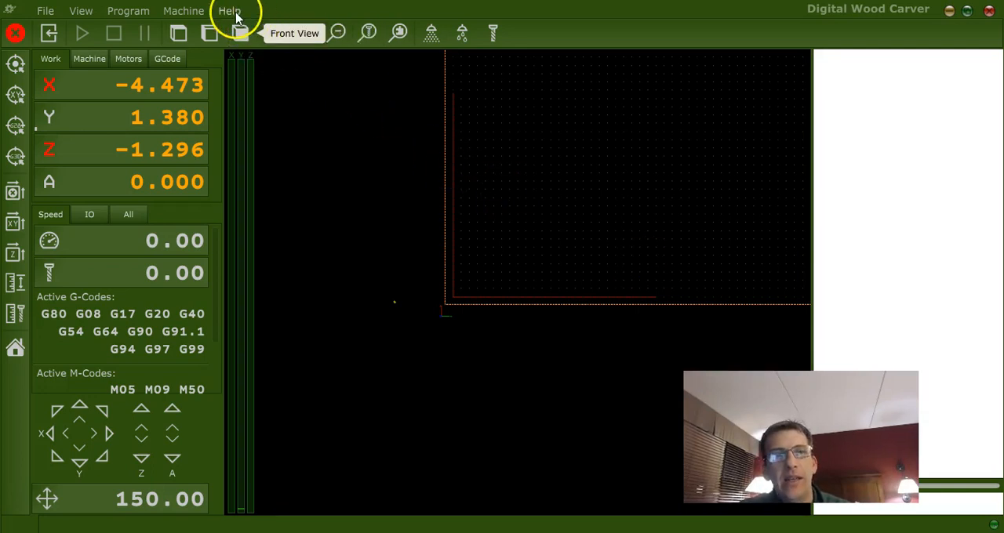
Step: Select the SN 11741 license in My Licenses and paste its key into the import prompt
click(229, 10)
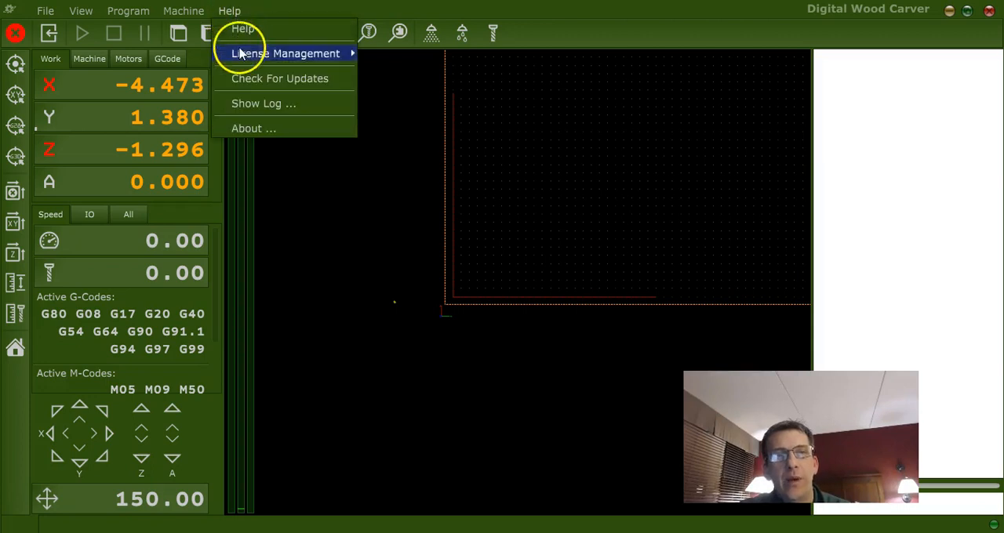
mouse_move(285, 53)
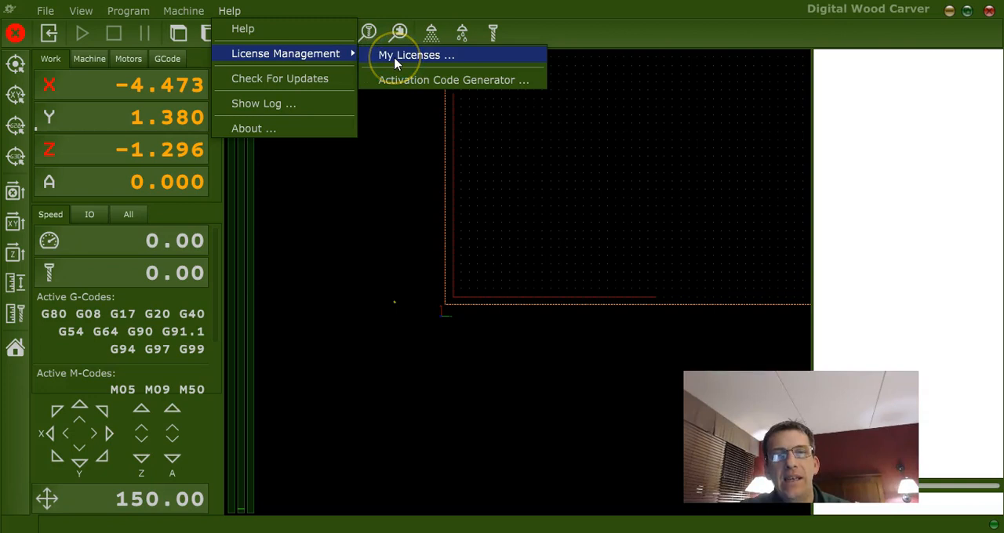
click(416, 55)
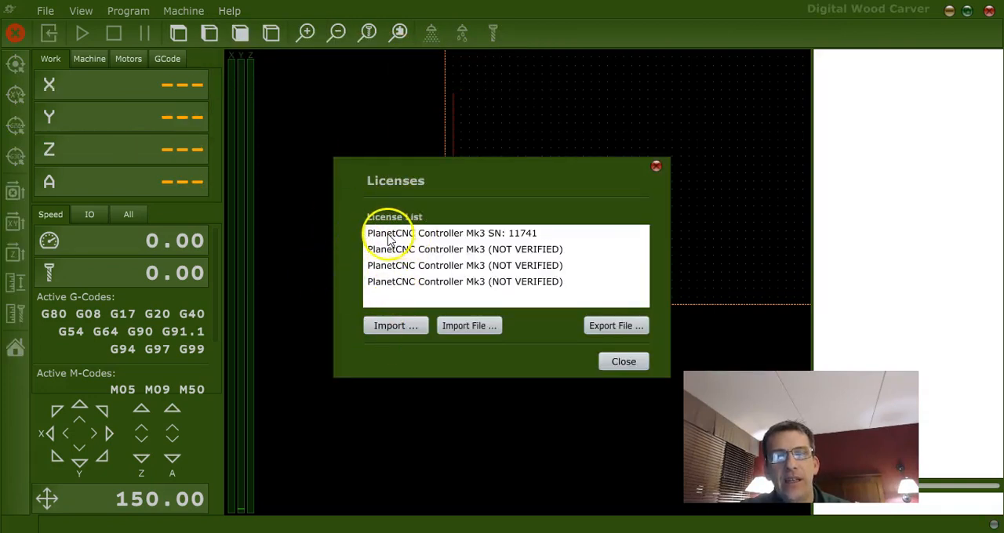
click(451, 232)
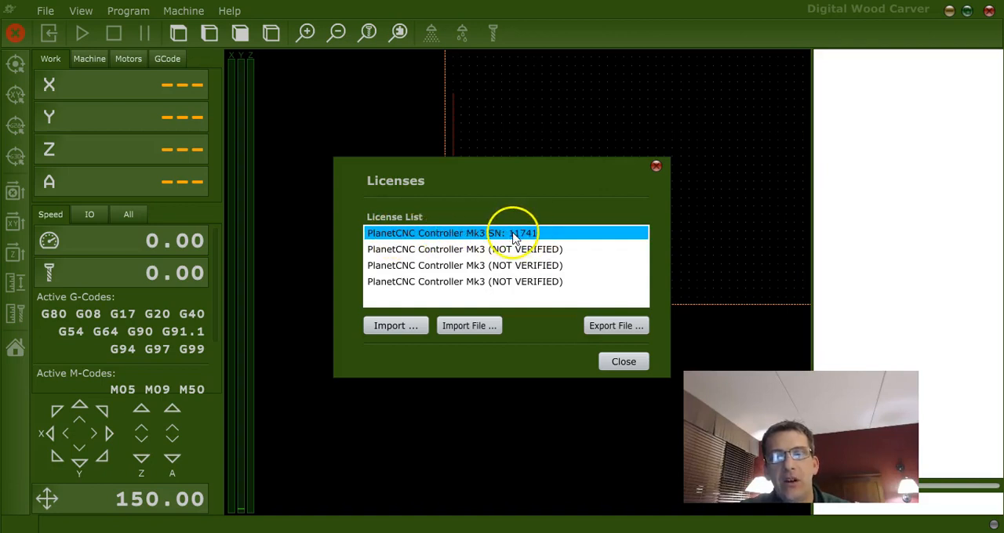
click(395, 326)
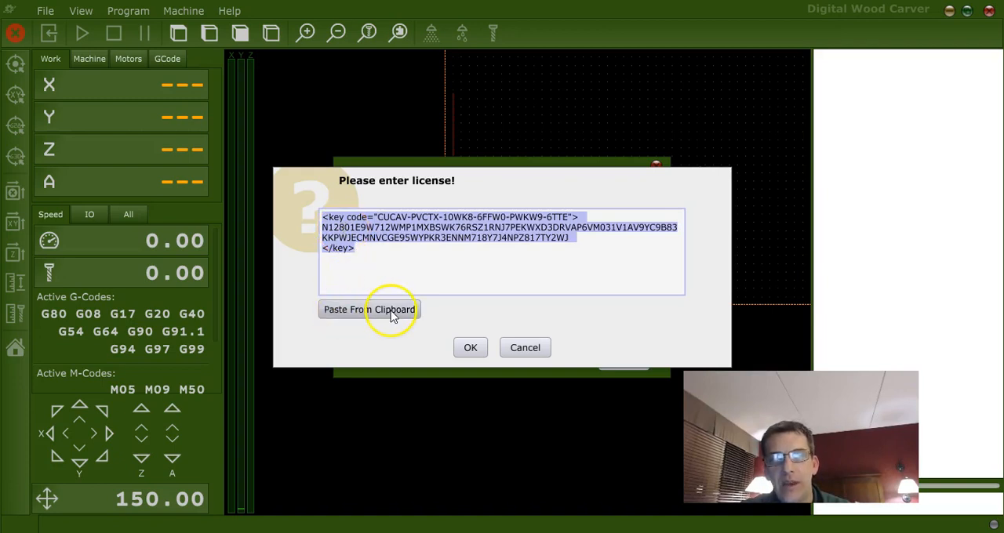
right_click(376, 227)
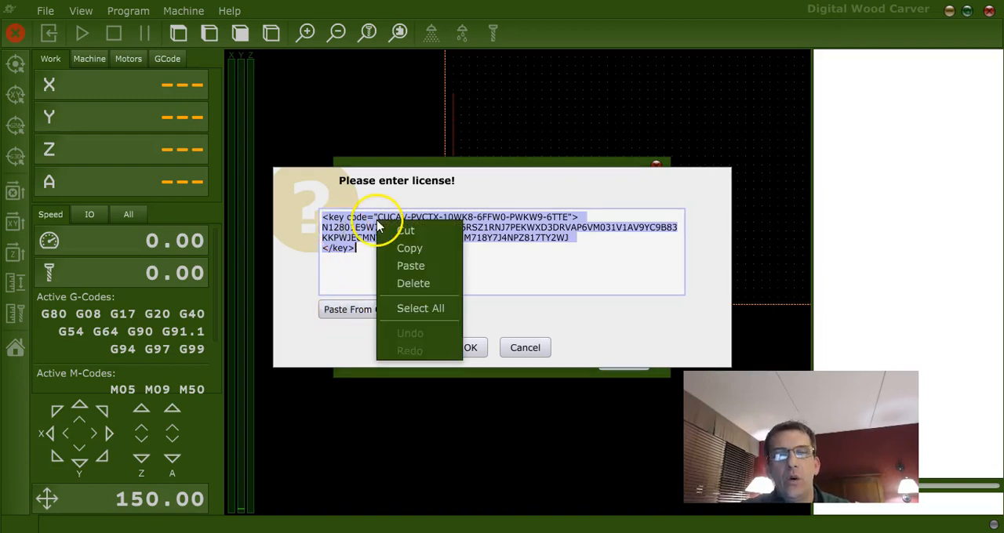
click(397, 267)
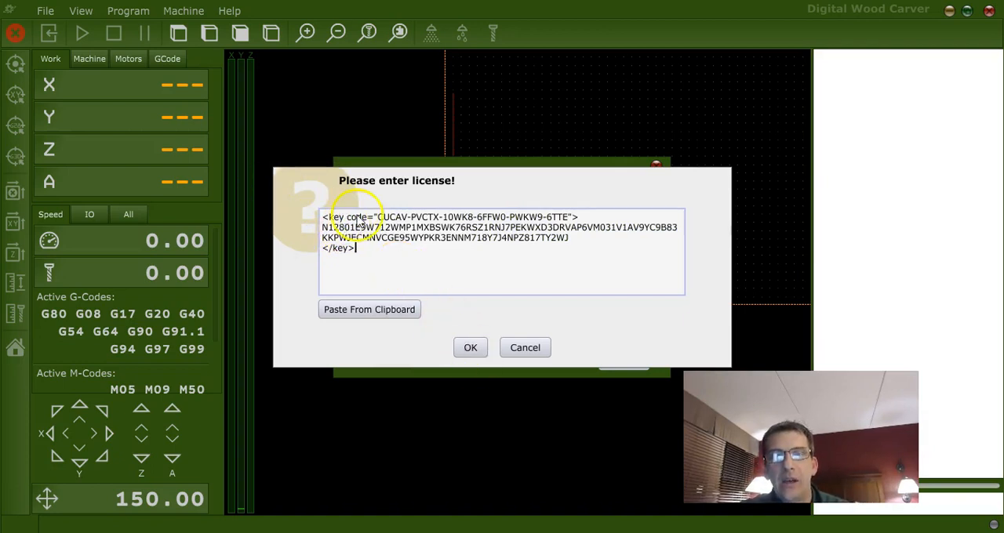
click(470, 348)
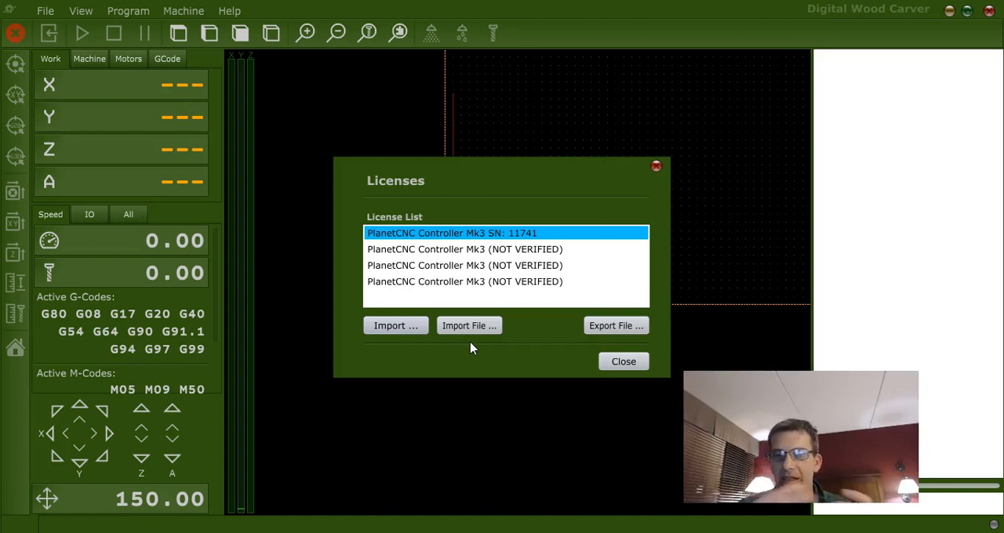
mouse_move(406, 206)
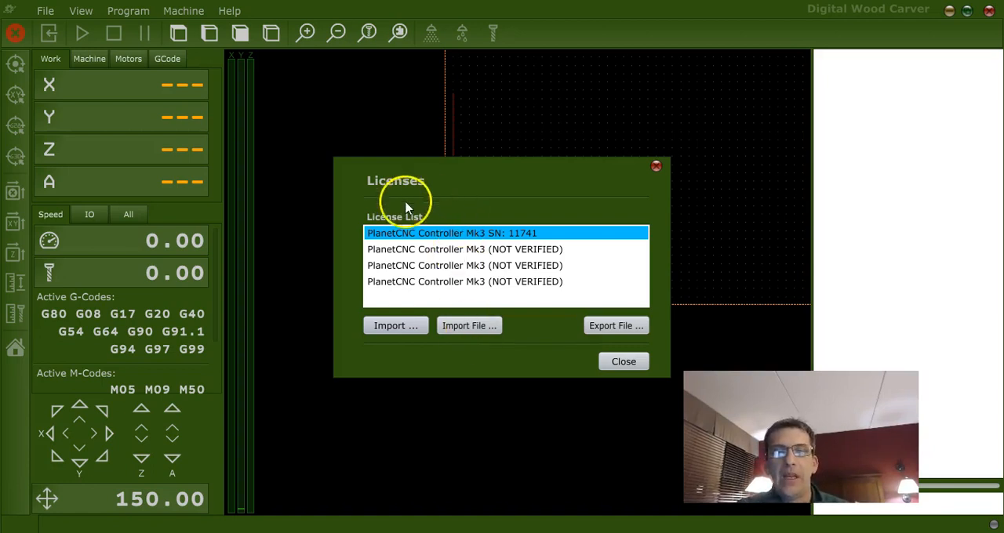
mouse_move(408, 243)
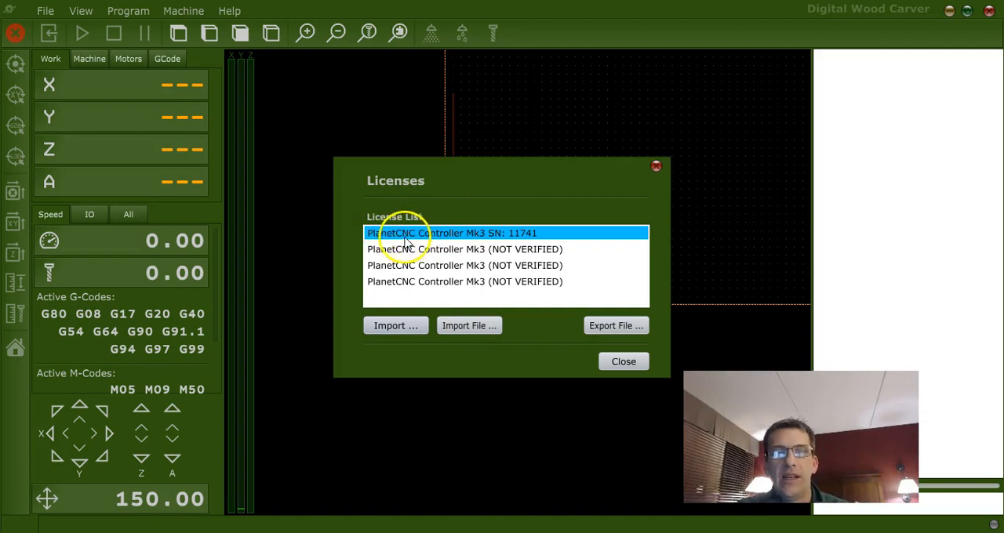
mouse_move(514, 241)
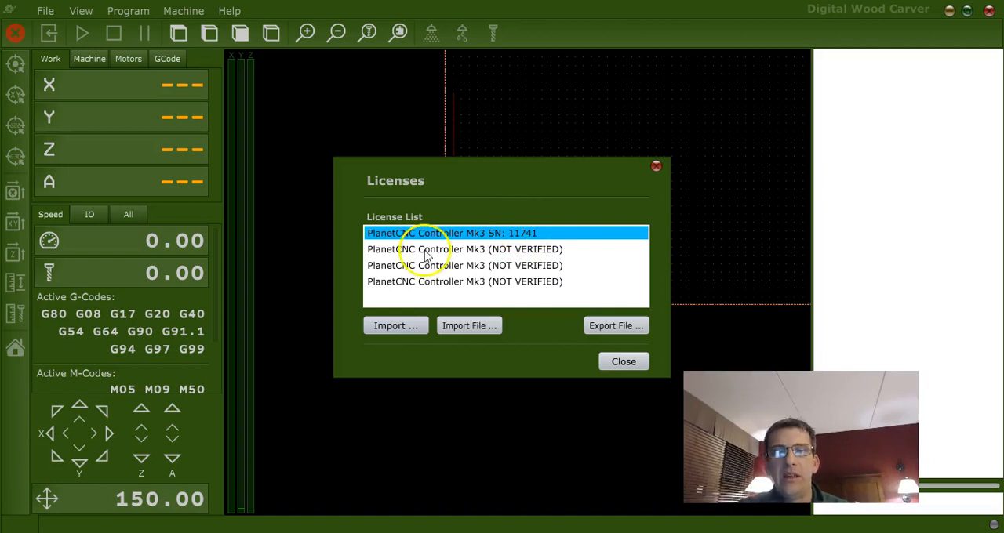
click(623, 362)
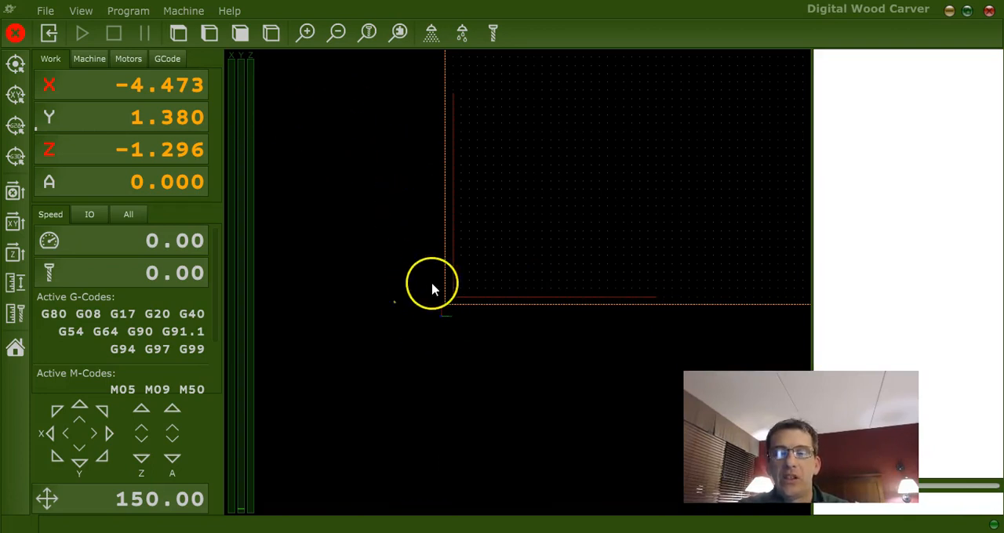
mouse_move(306, 239)
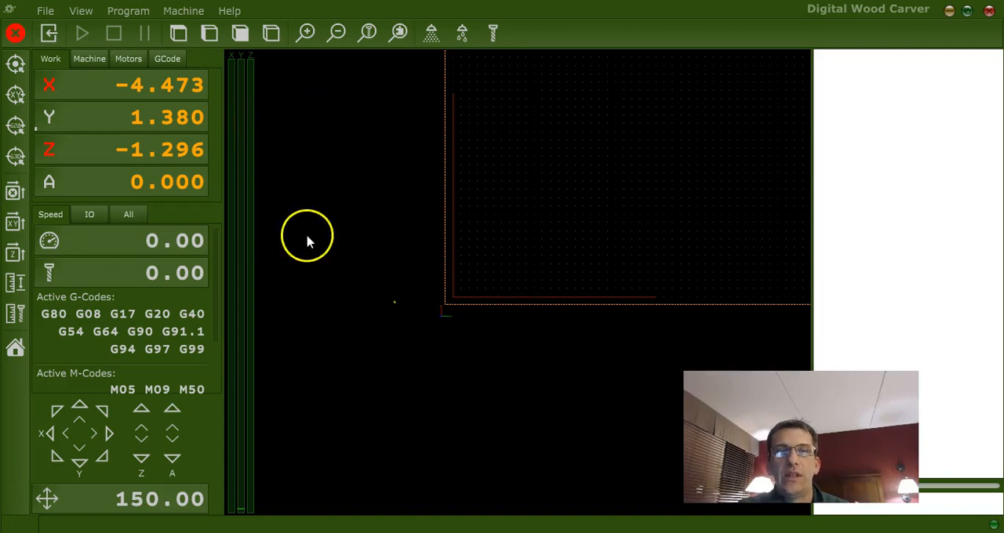
mouse_move(408, 118)
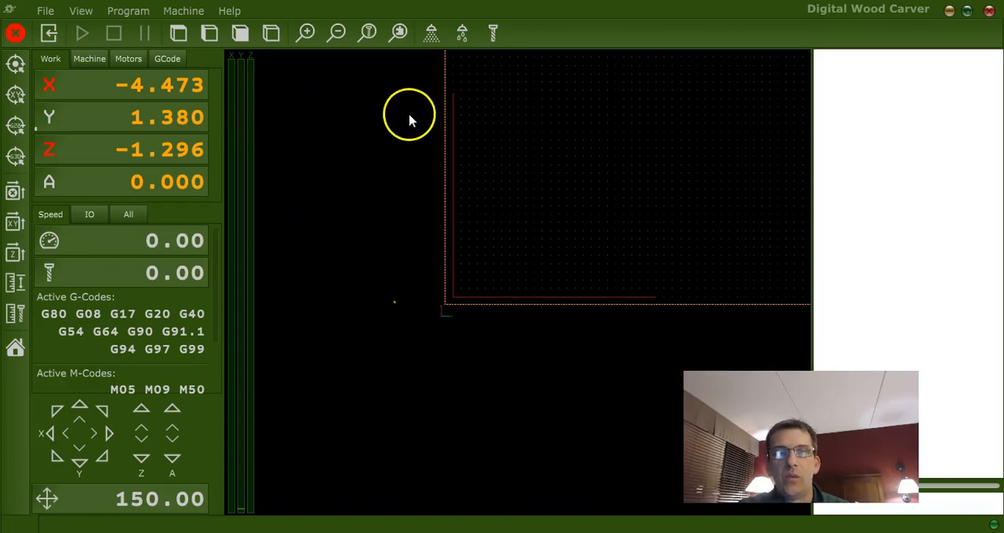
mouse_move(420, 249)
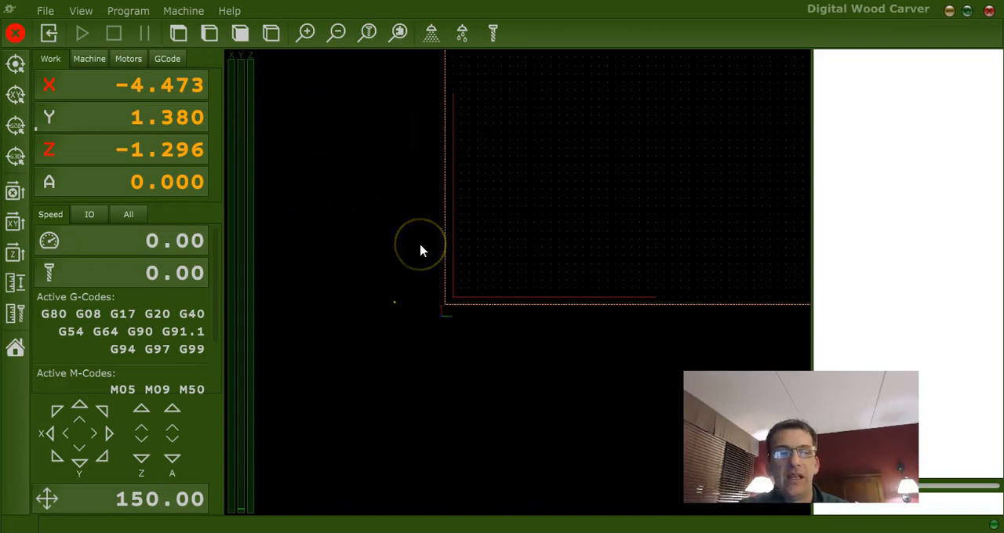
mouse_move(513, 110)
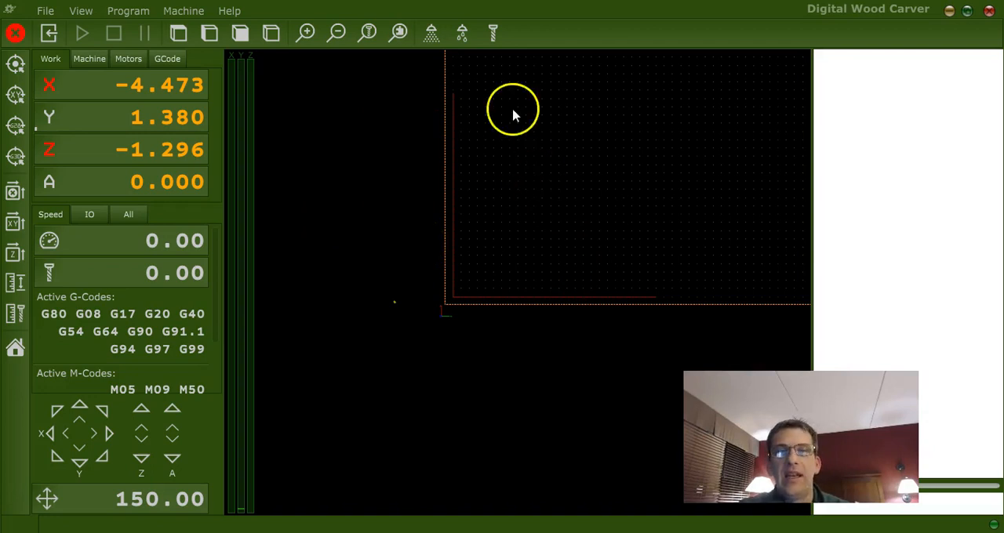
mouse_move(424, 270)
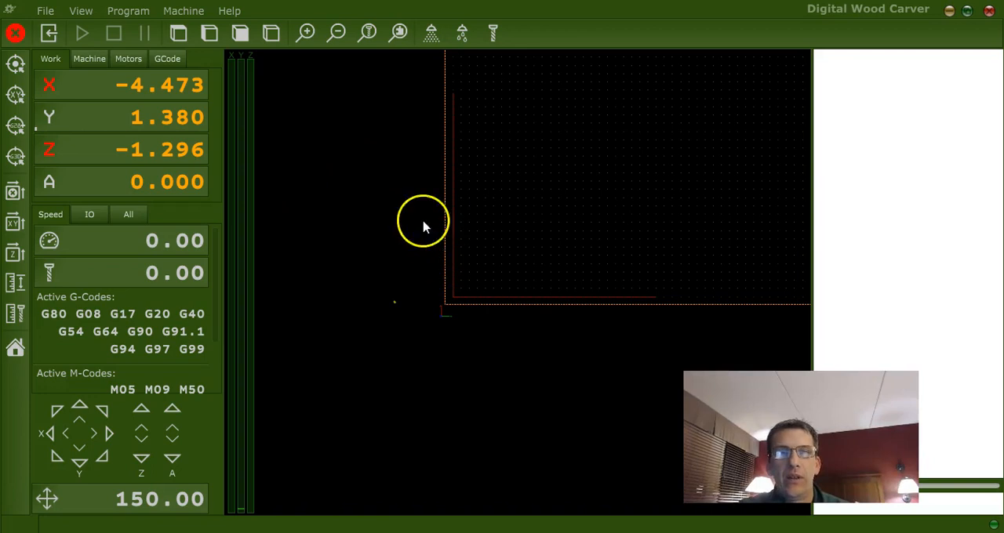
mouse_move(410, 251)
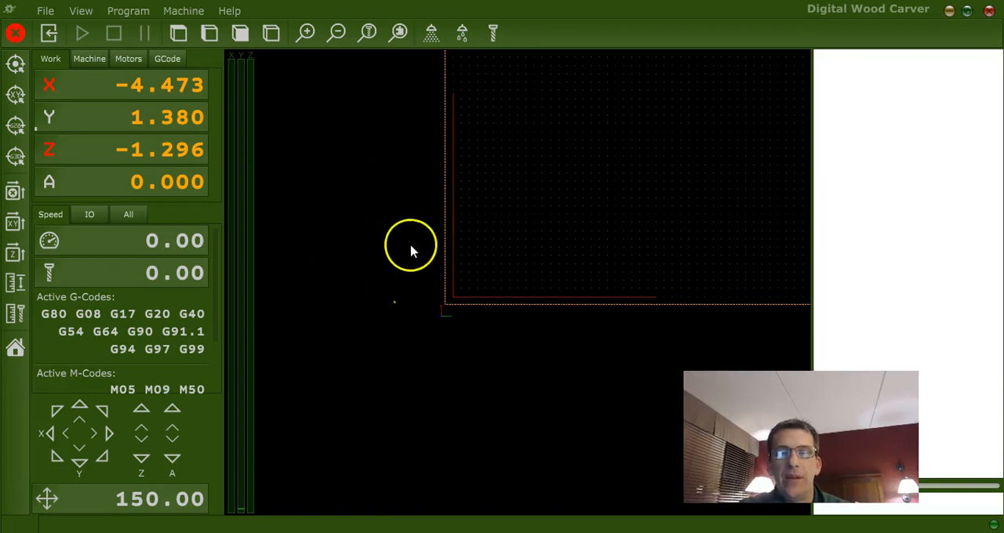
mouse_move(372, 200)
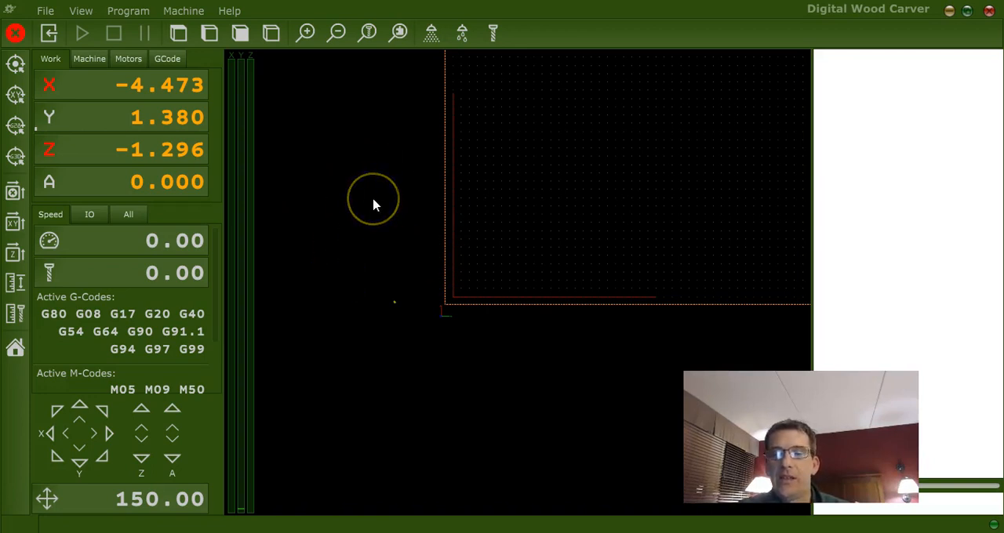